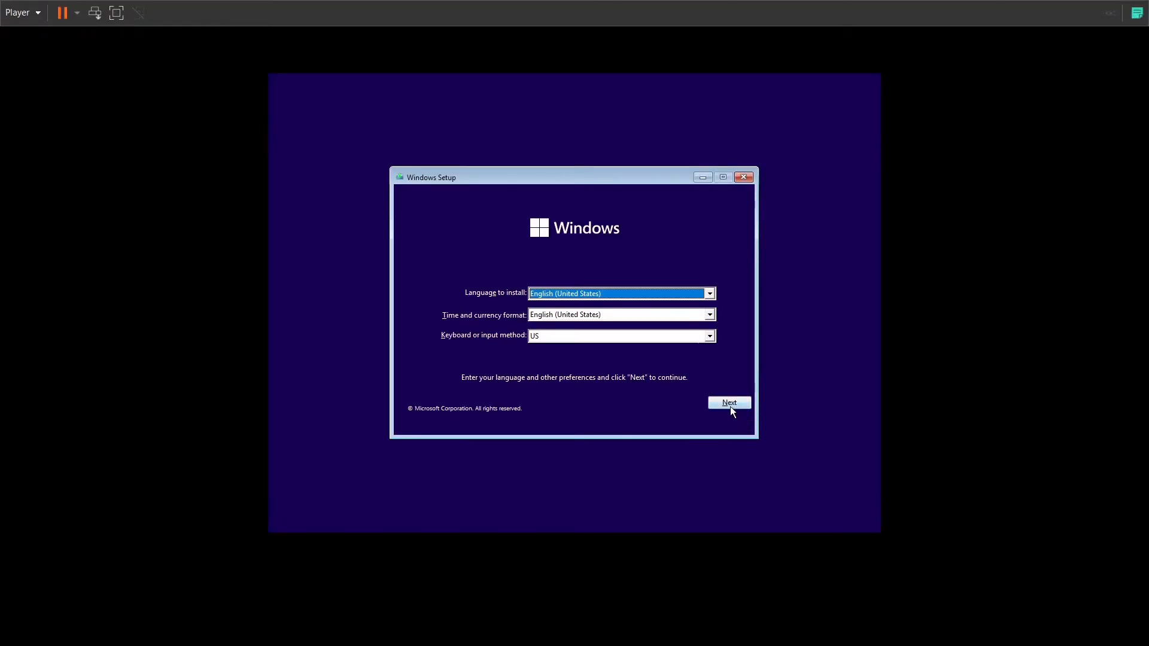
Start the installation with default language settings and continue without a product key
click(728, 402)
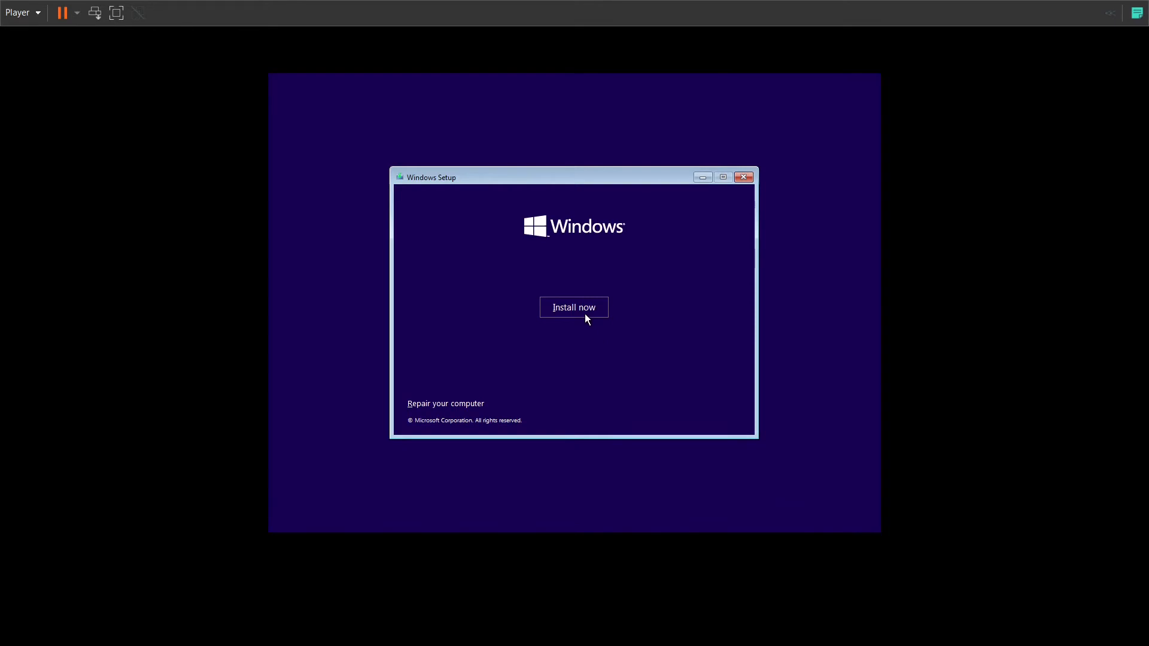
click(574, 307)
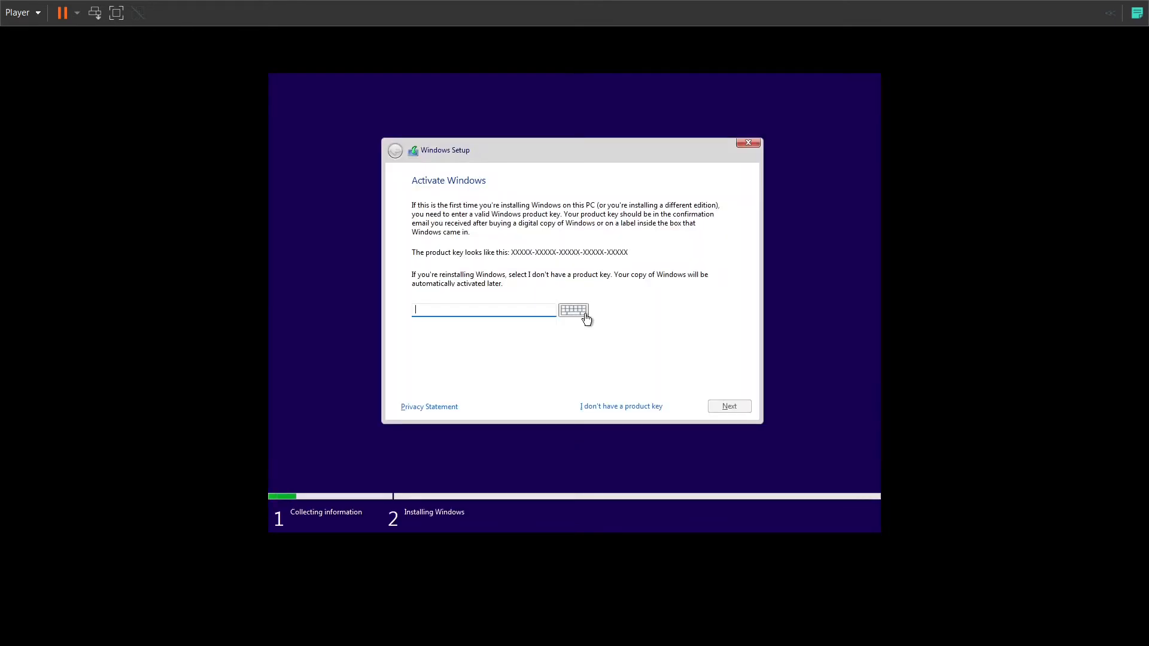
click(620, 406)
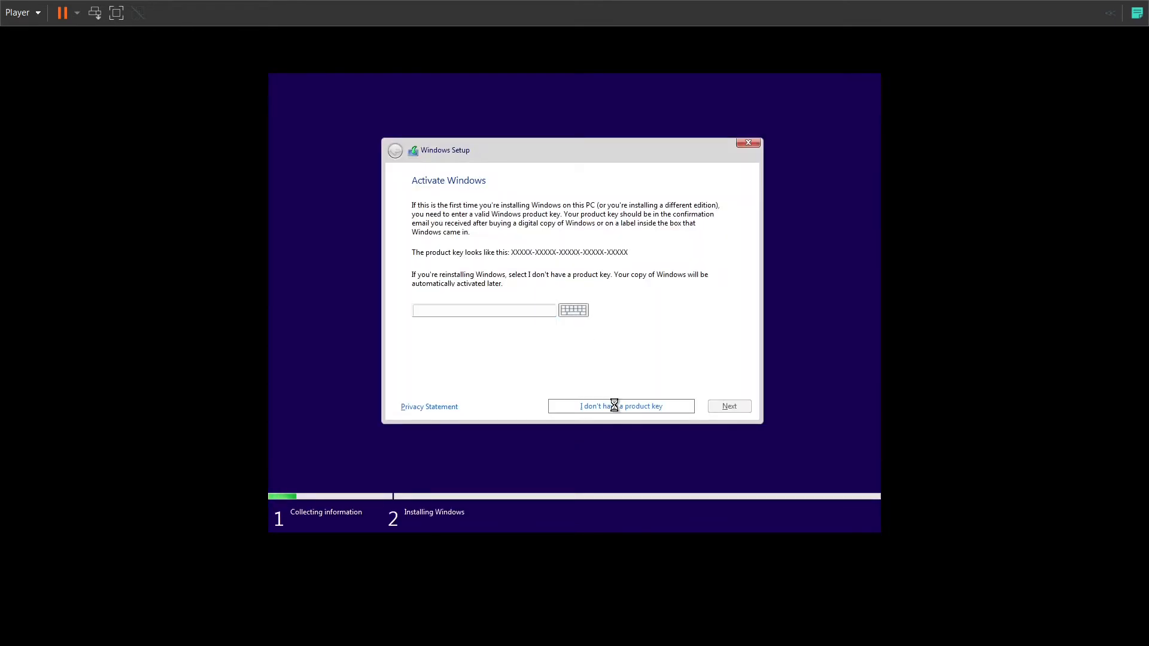
click(621, 407)
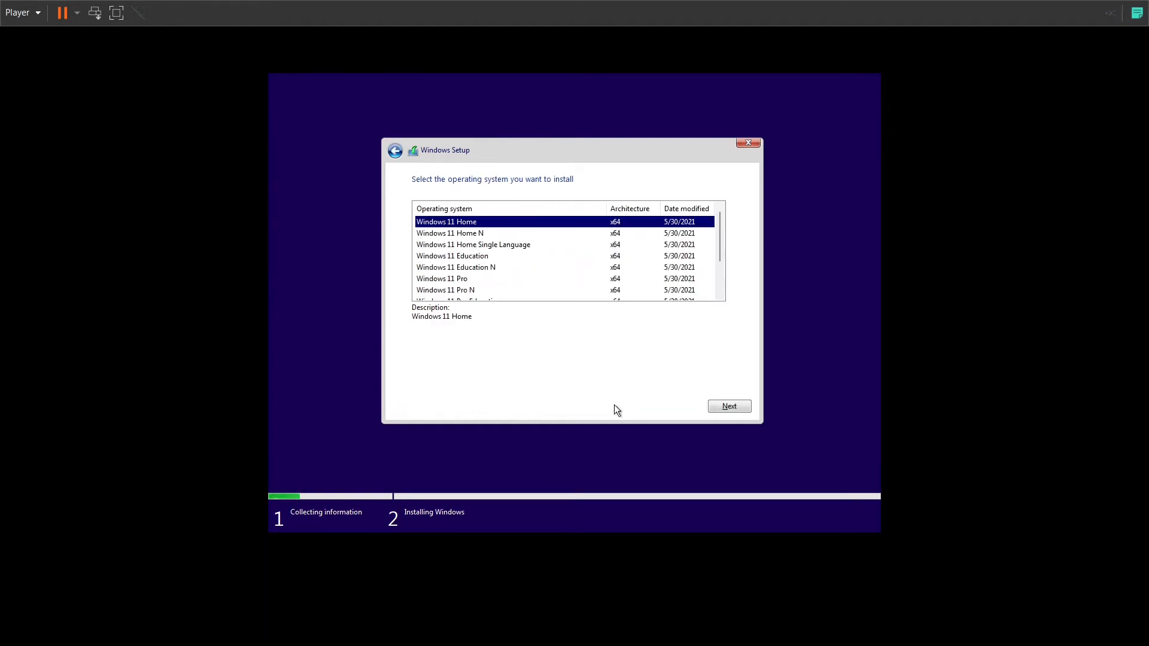
Select Windows 11 Pro as the edition and accept the software license terms
click(441, 278)
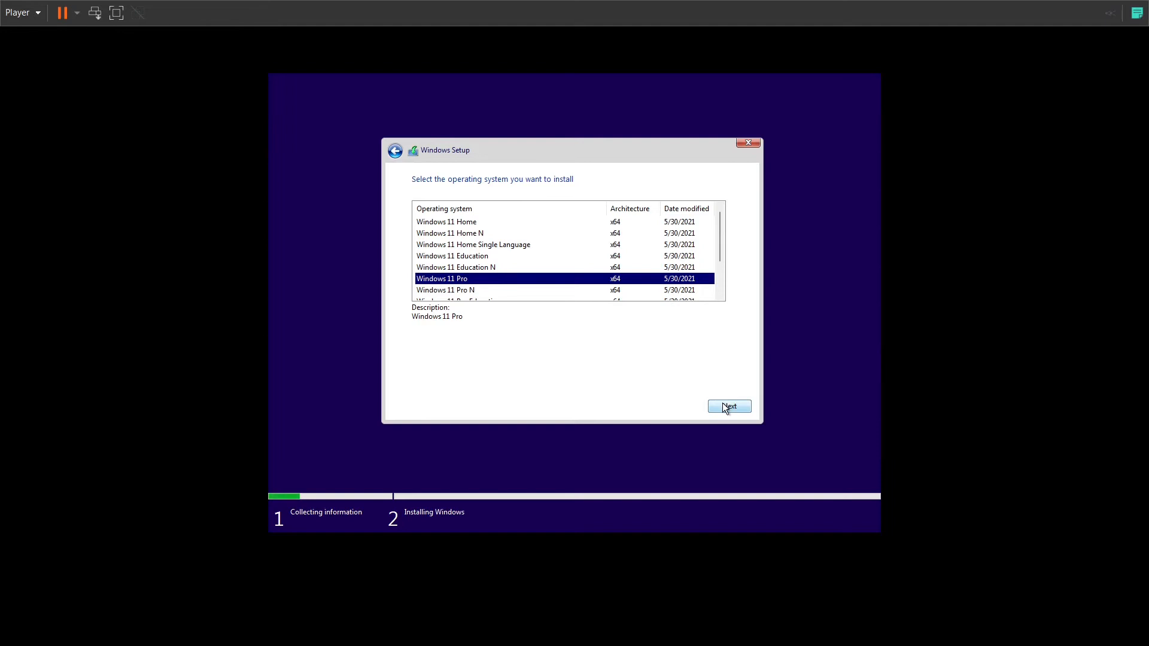
click(729, 406)
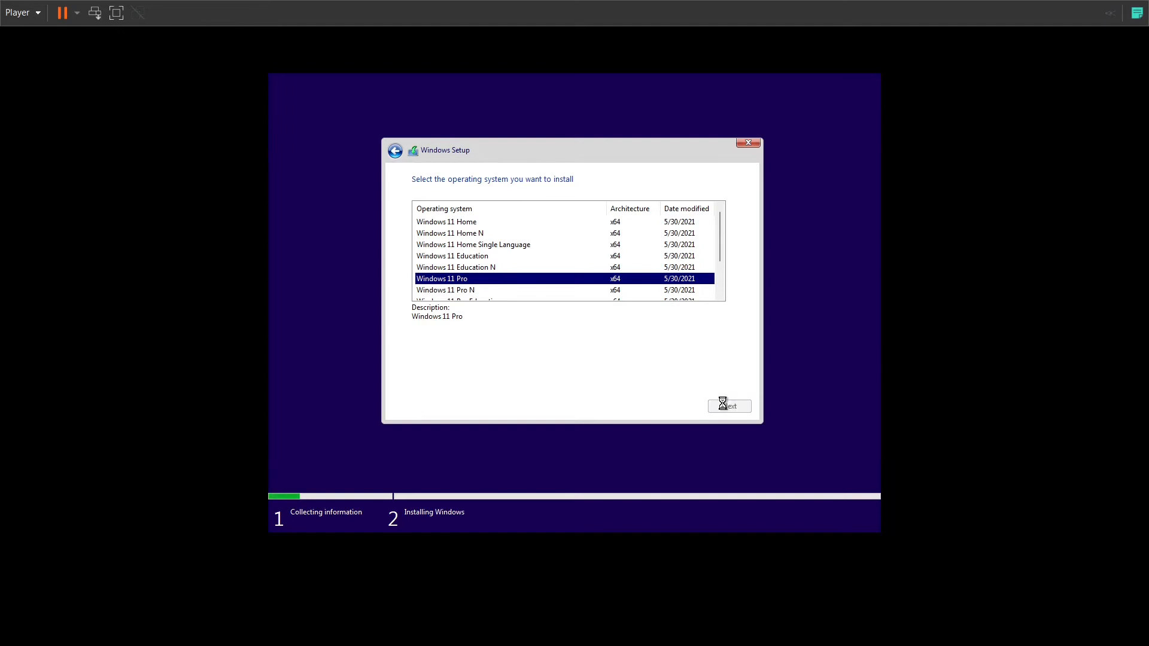
click(729, 405)
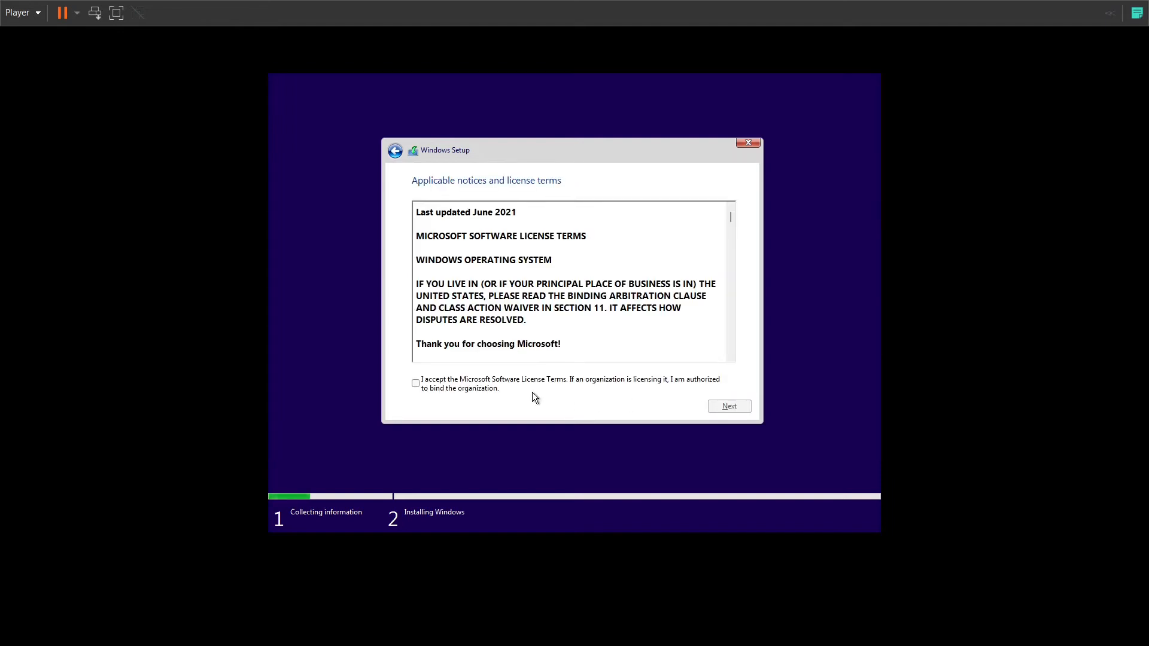
click(416, 383)
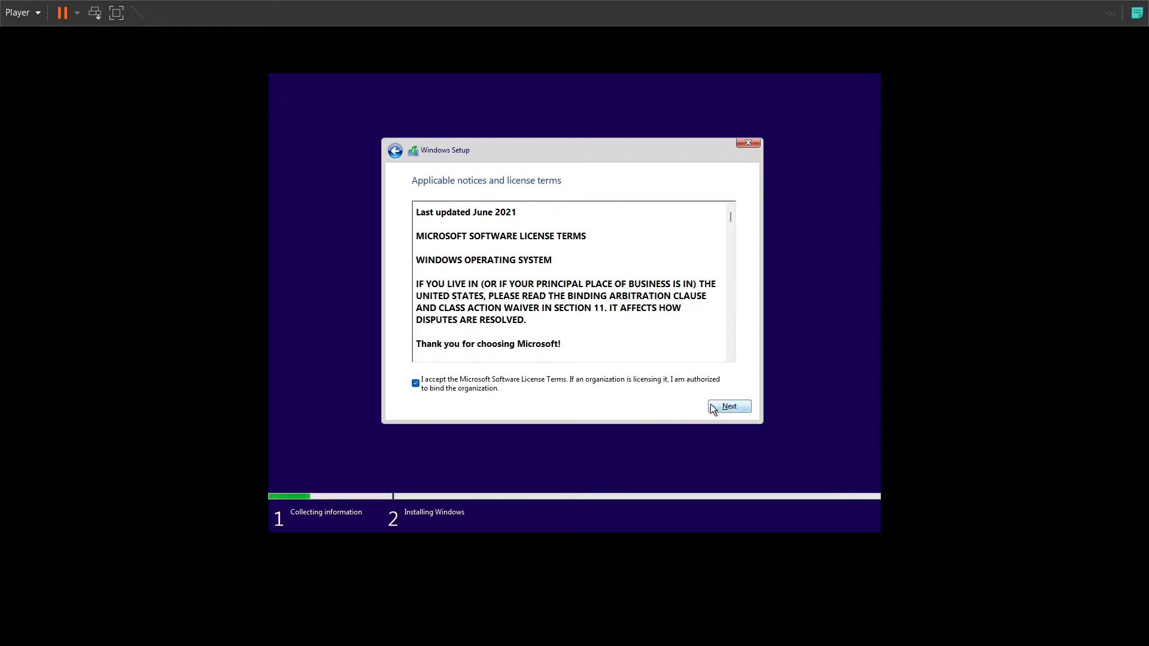
Choose Custom: Install Windows only and install onto Drive 0's 60 GB unallocated space
click(729, 406)
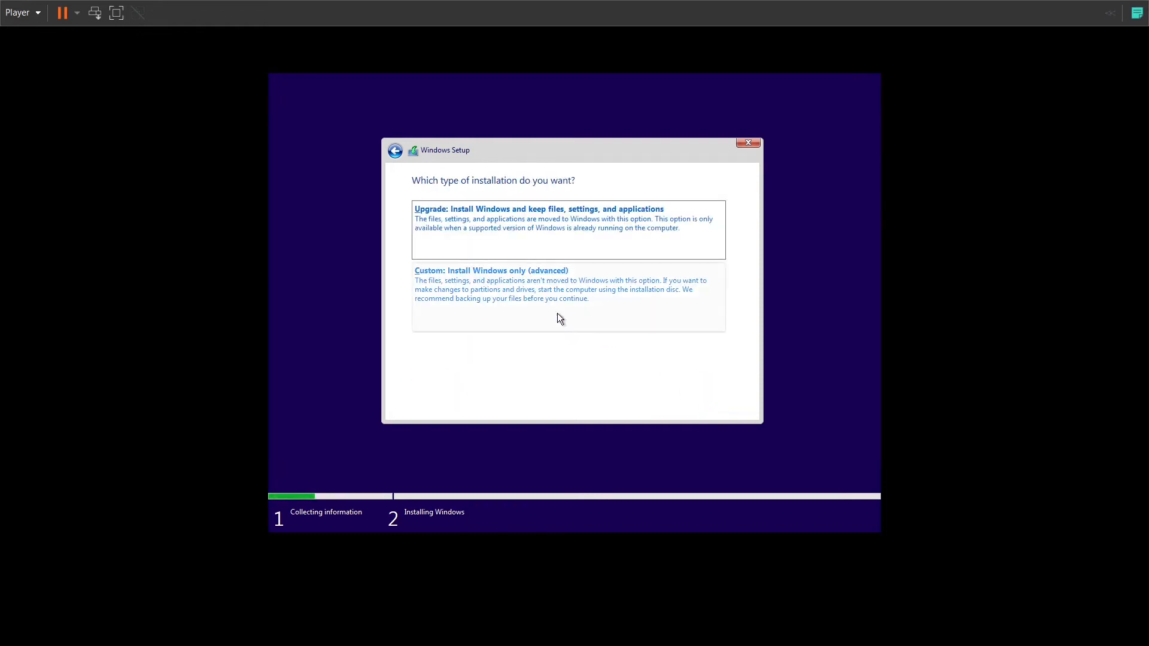
click(491, 270)
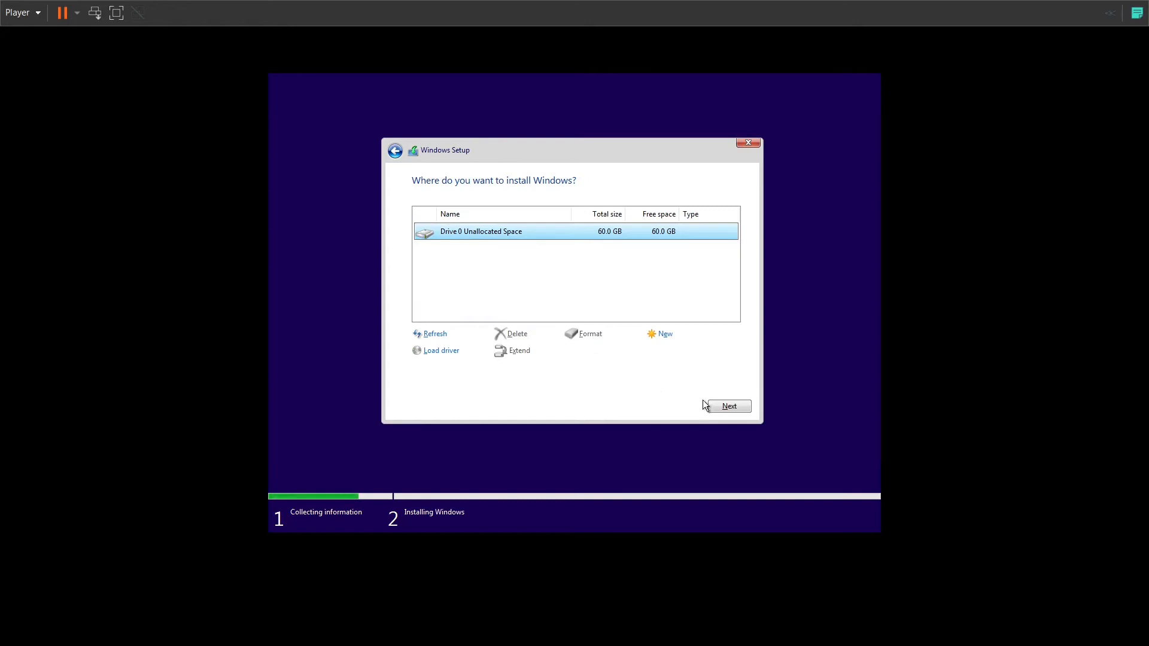
click(729, 405)
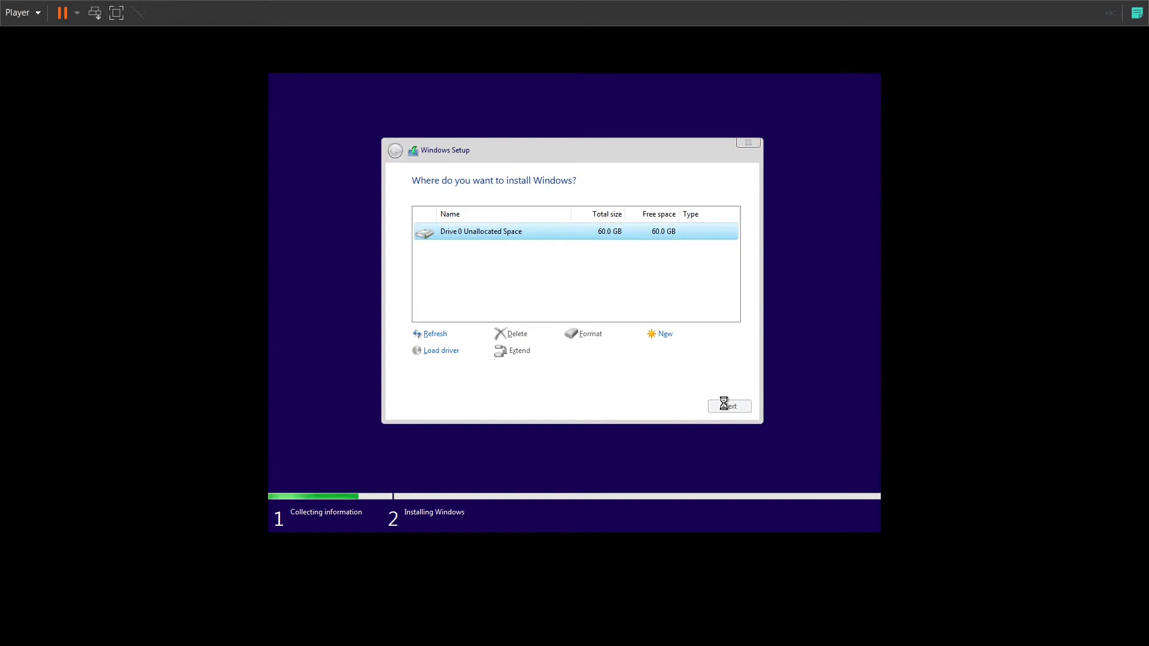
click(728, 406)
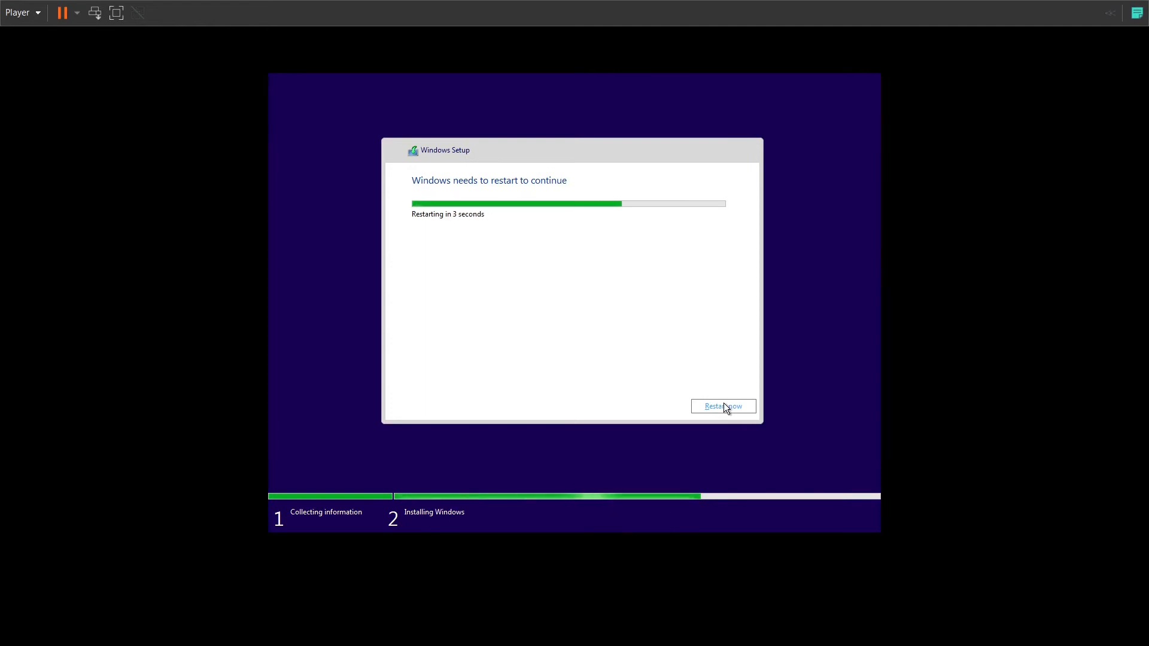
click(723, 406)
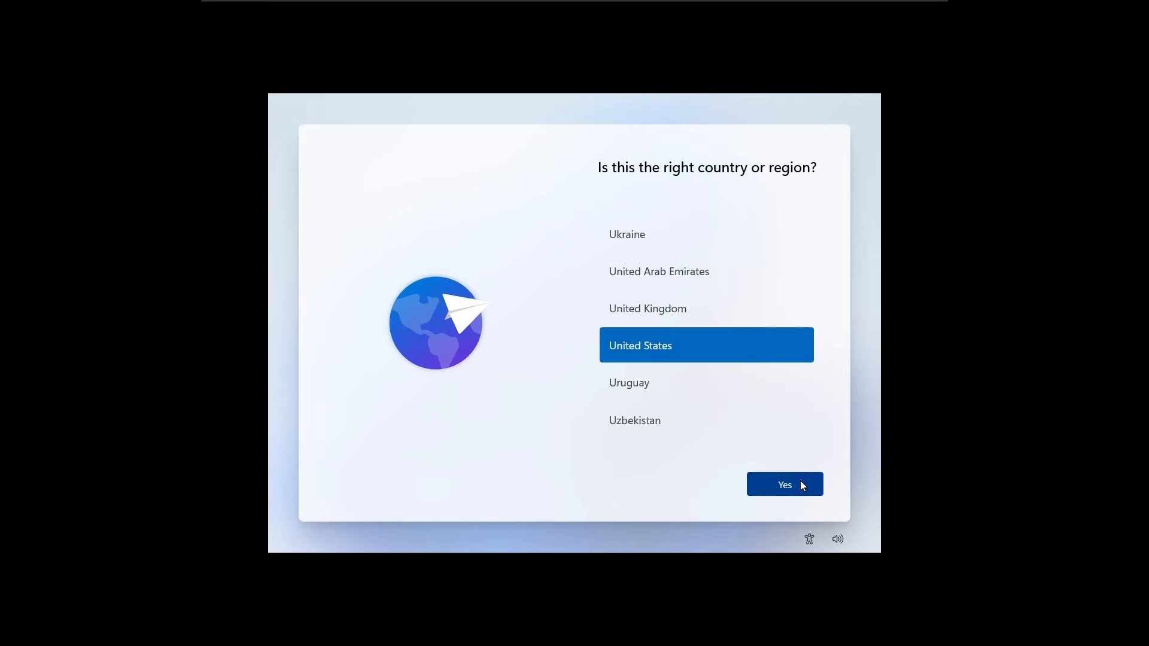
Confirm United States as region, skip a second keyboard layout, and choose Set up for personal use
click(784, 485)
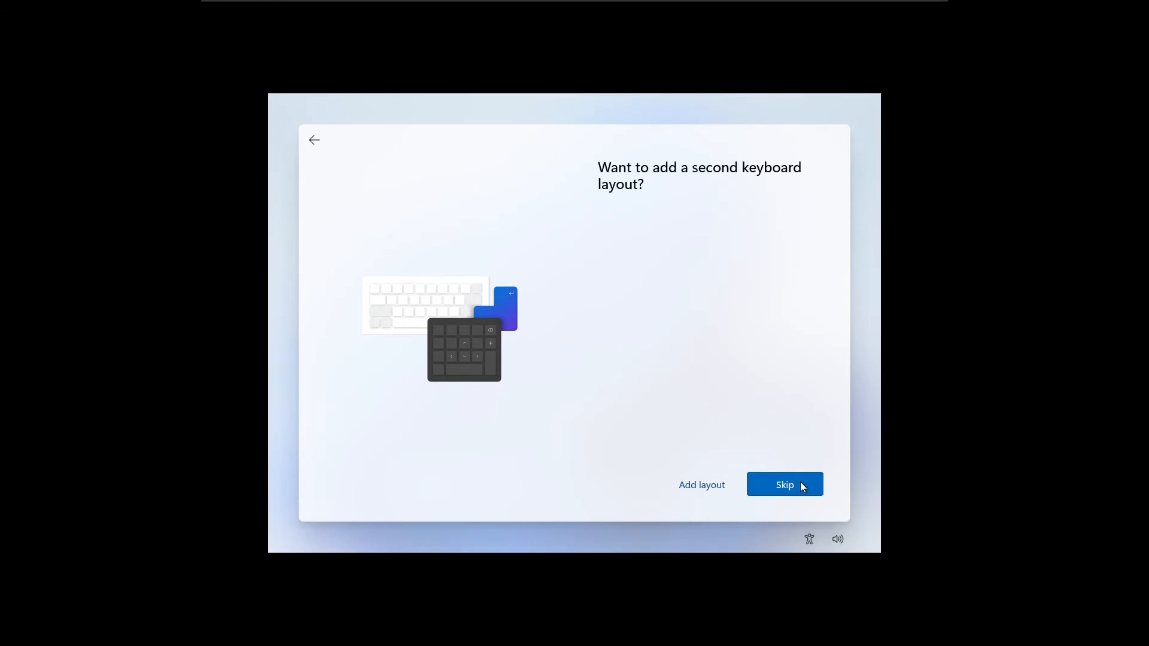
click(785, 484)
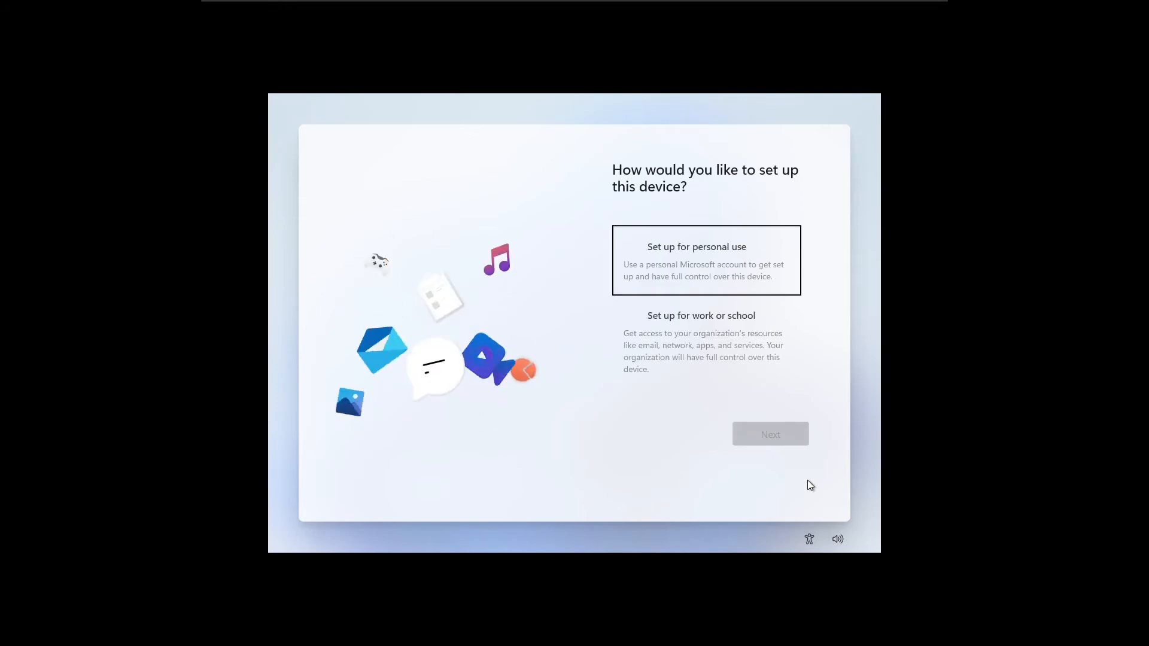
mouse_move(989, 401)
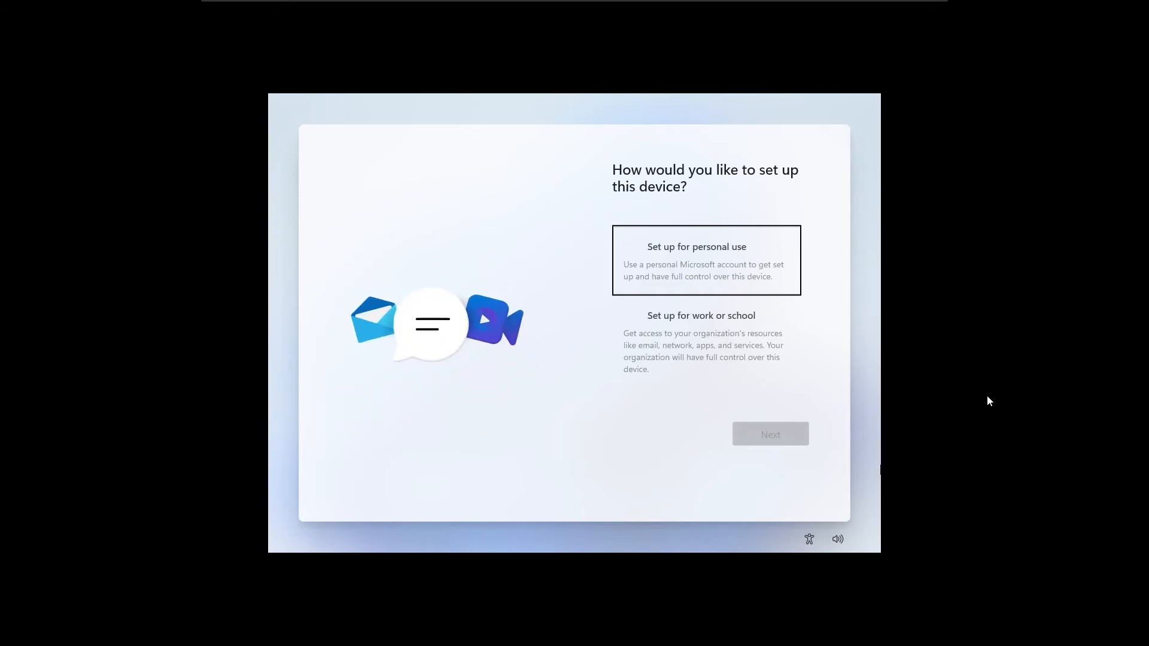
click(706, 260)
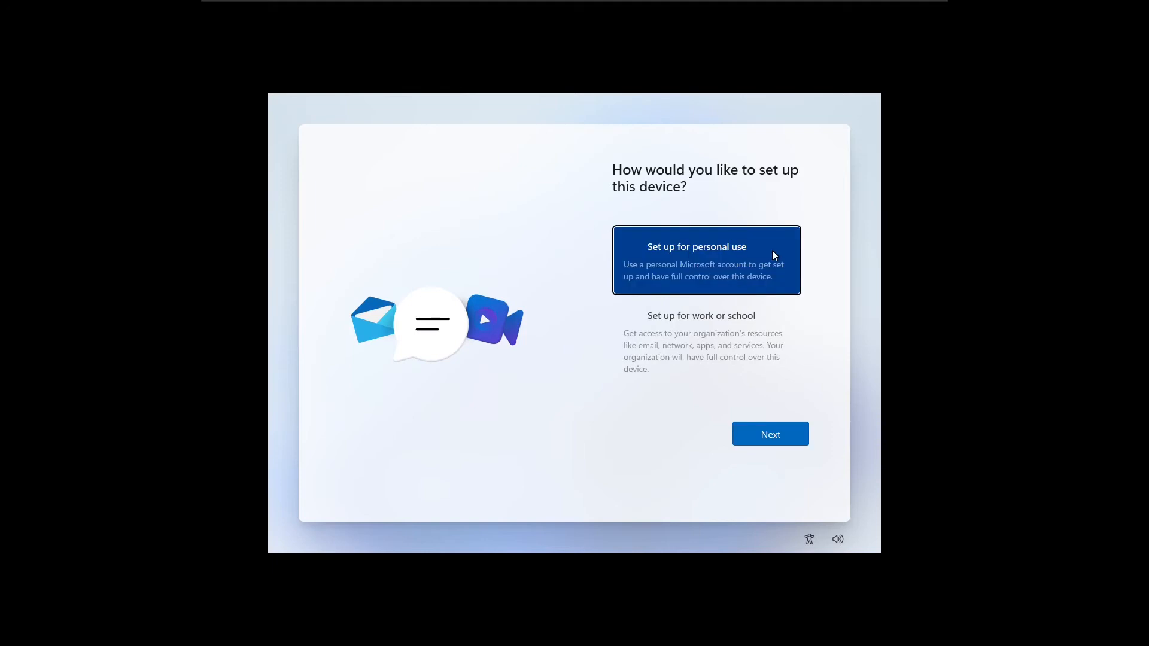
click(770, 434)
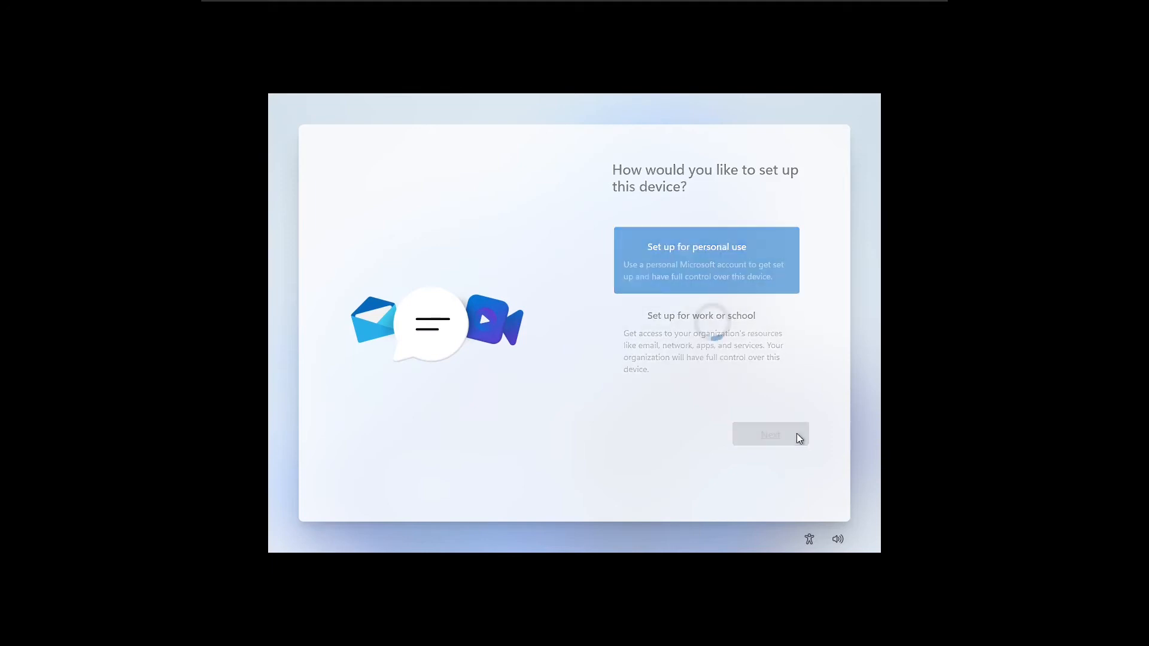
click(770, 434)
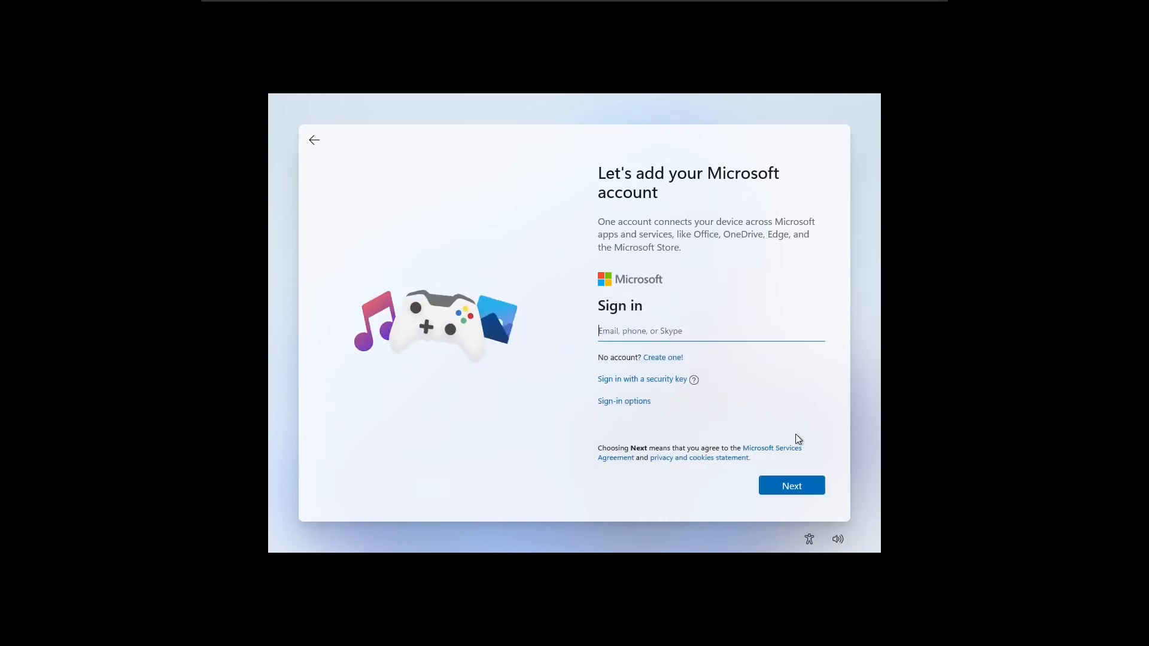
mouse_move(644, 403)
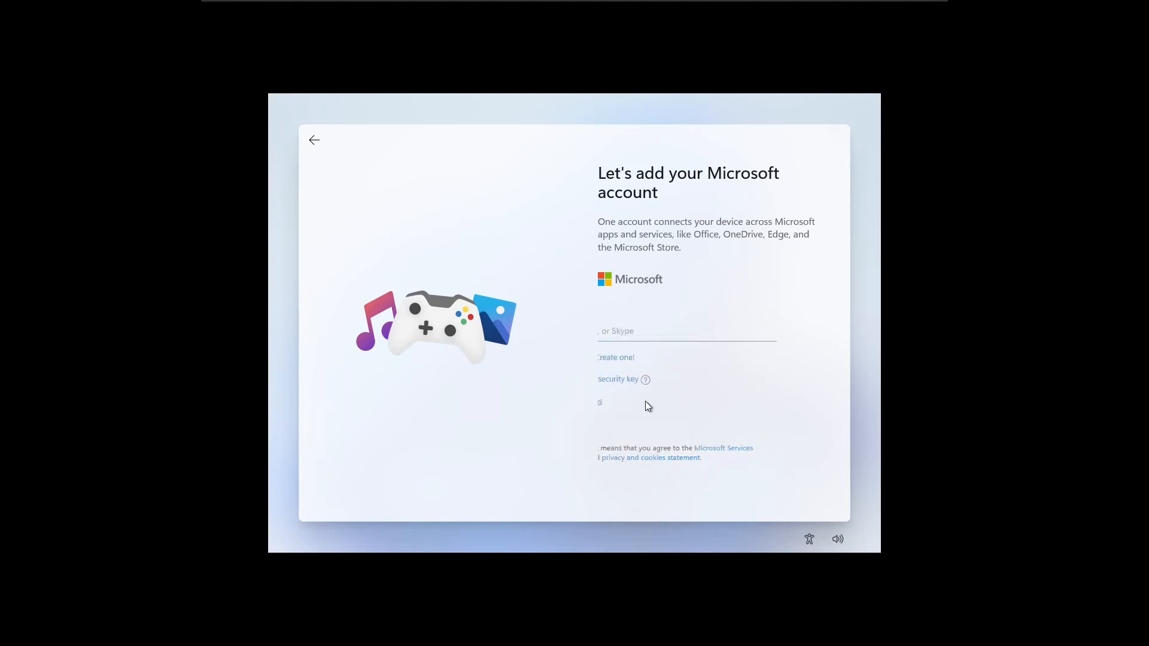
From Sign-in options, choose an offline account instead of a Microsoft account
click(601, 401)
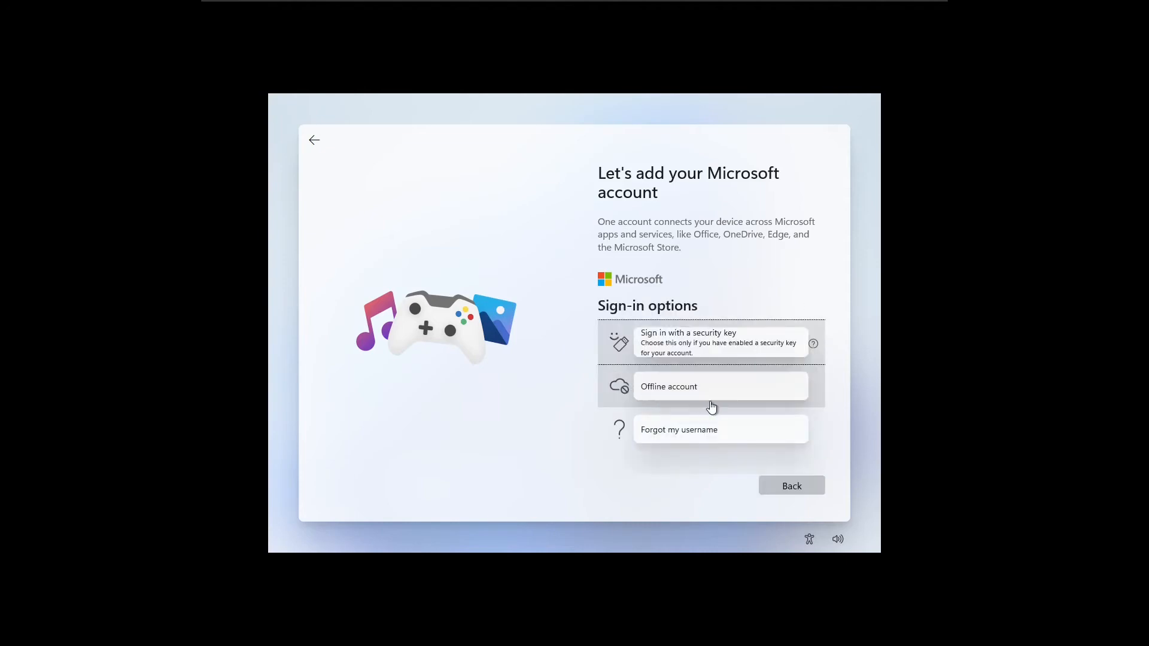
mouse_move(790, 392)
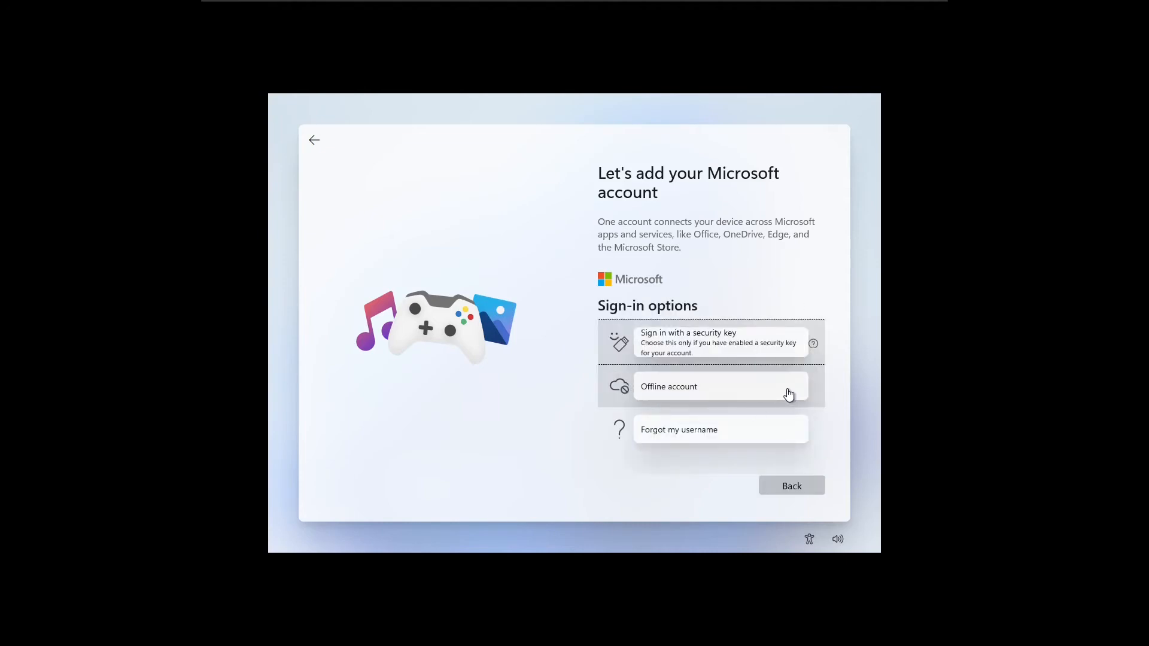
click(709, 387)
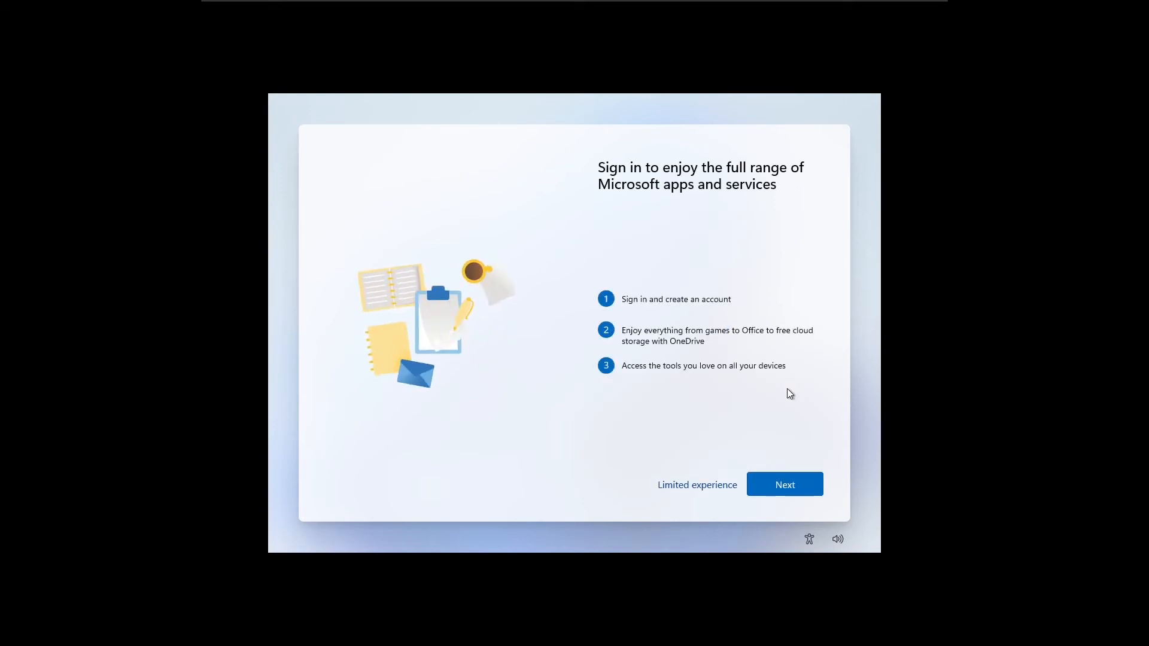
mouse_move(775, 397)
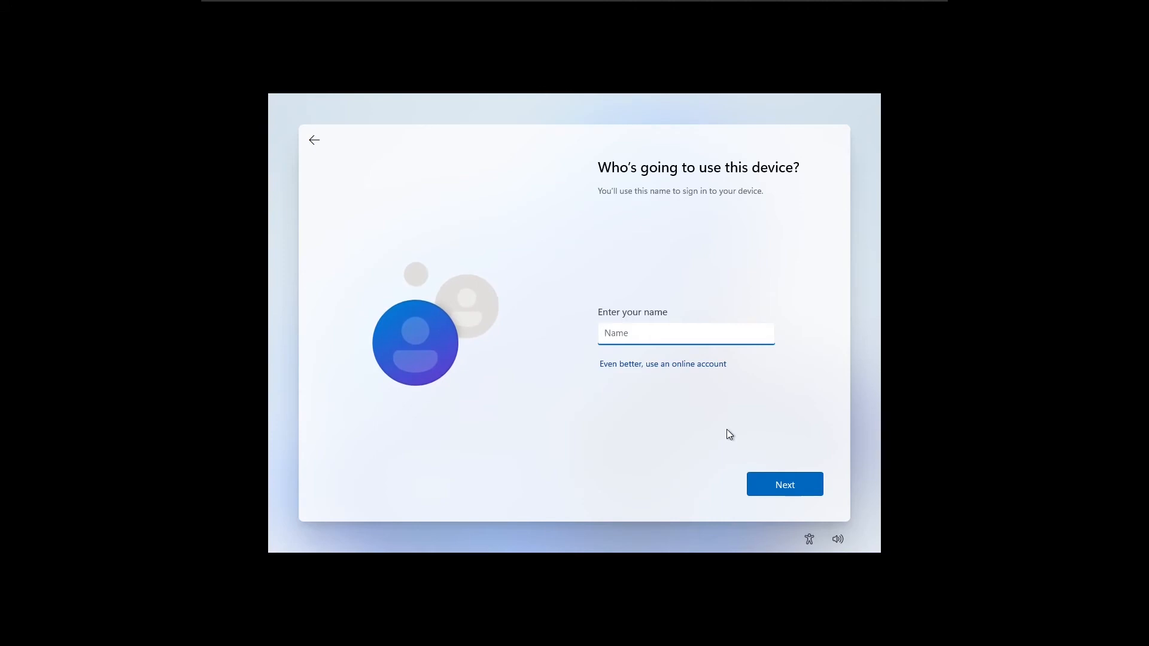
Enter the local account name (typed 'Itchy', 'Techy') and confirm the password
text(Itchy)
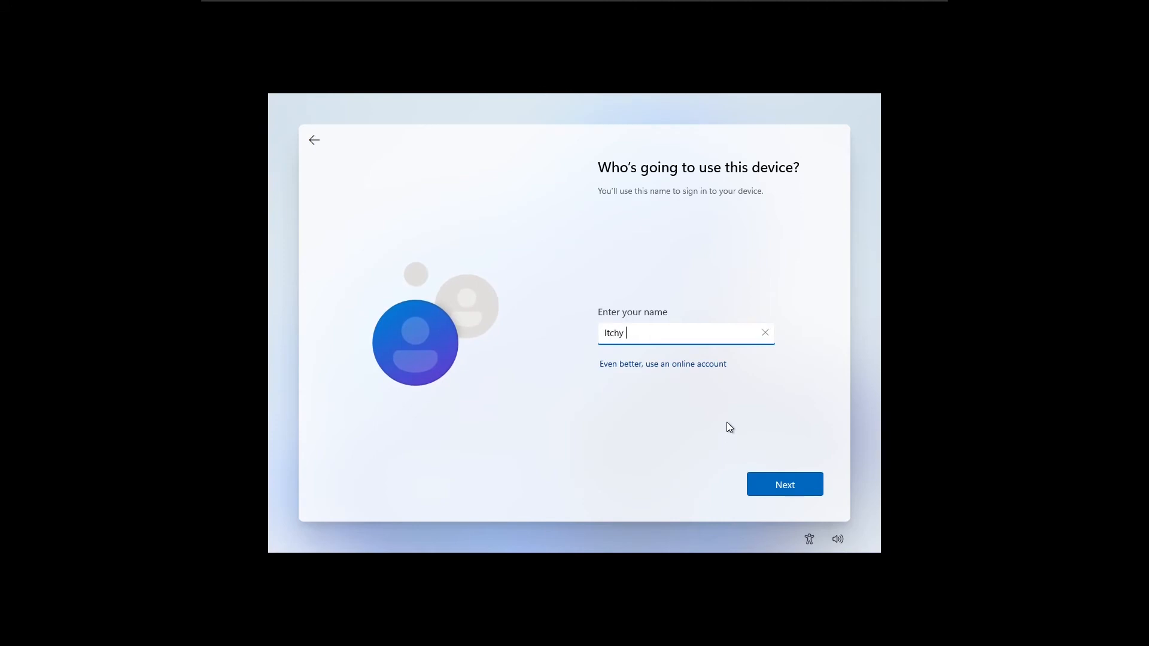
text(Techy)
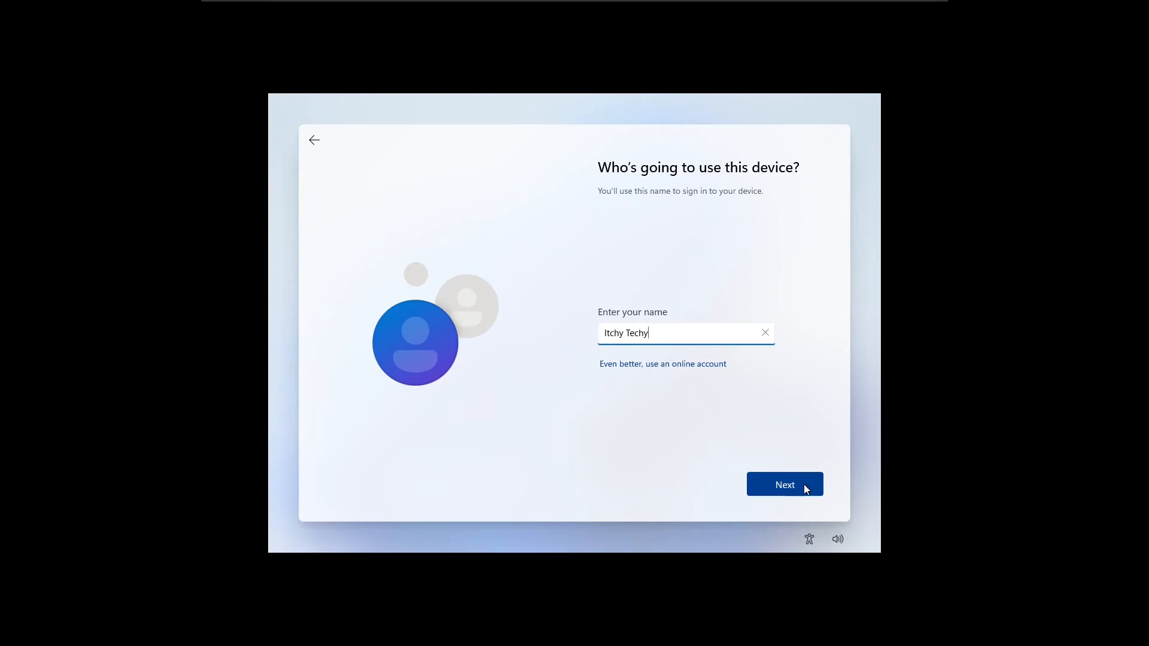
click(784, 485)
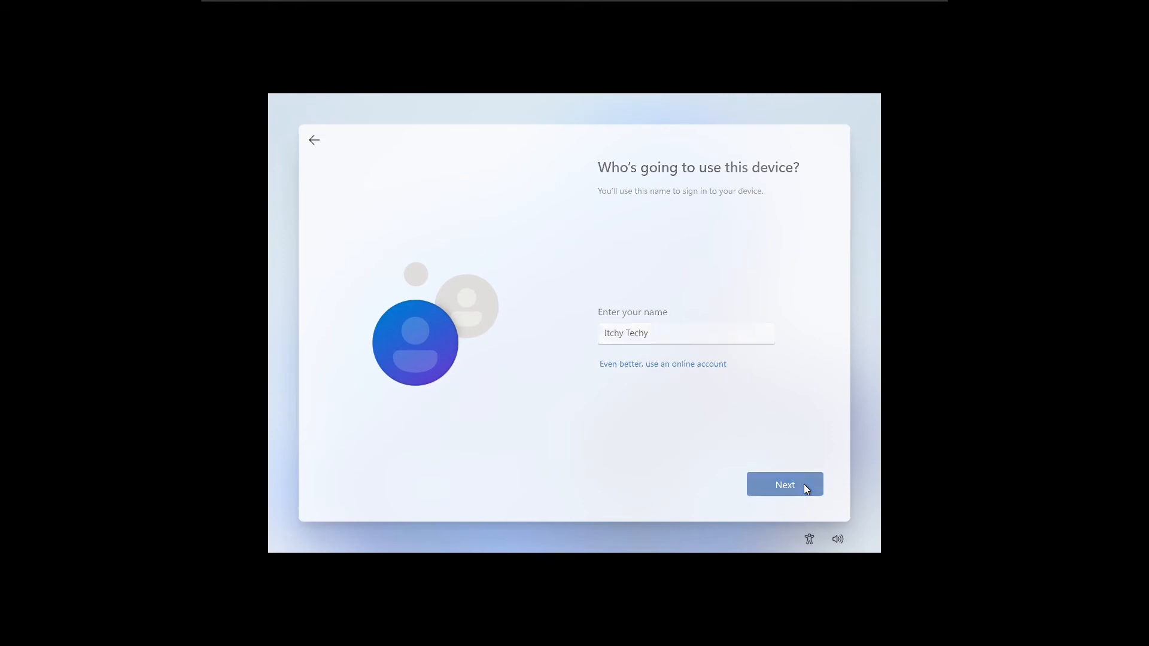
click(785, 485)
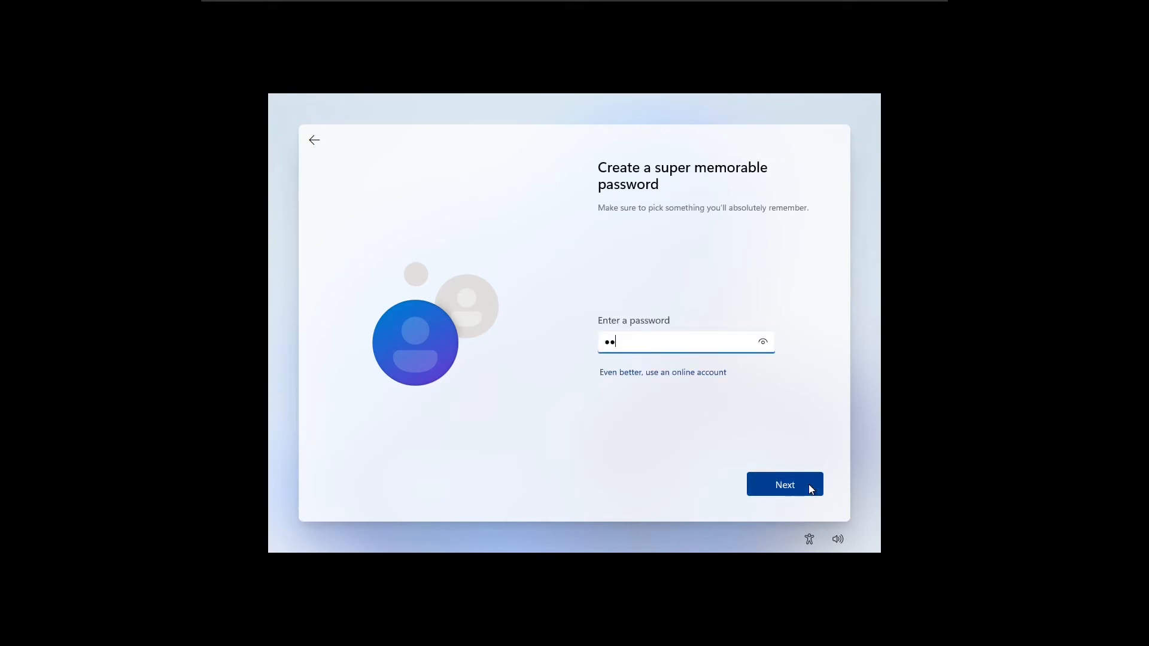
click(785, 485)
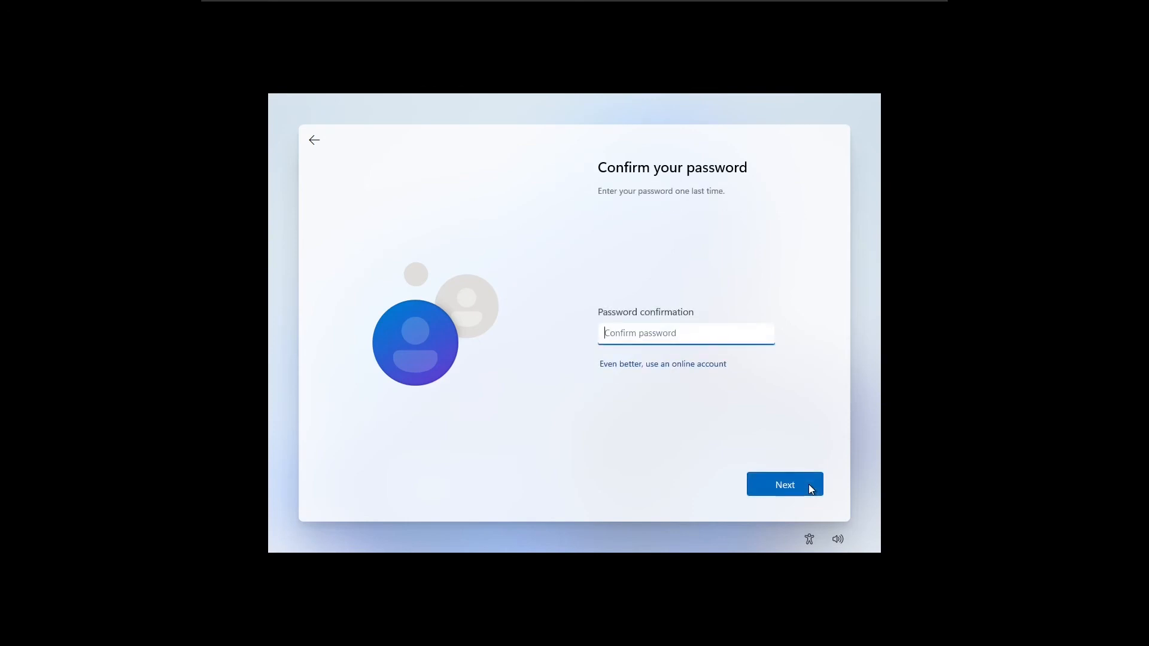
click(785, 485)
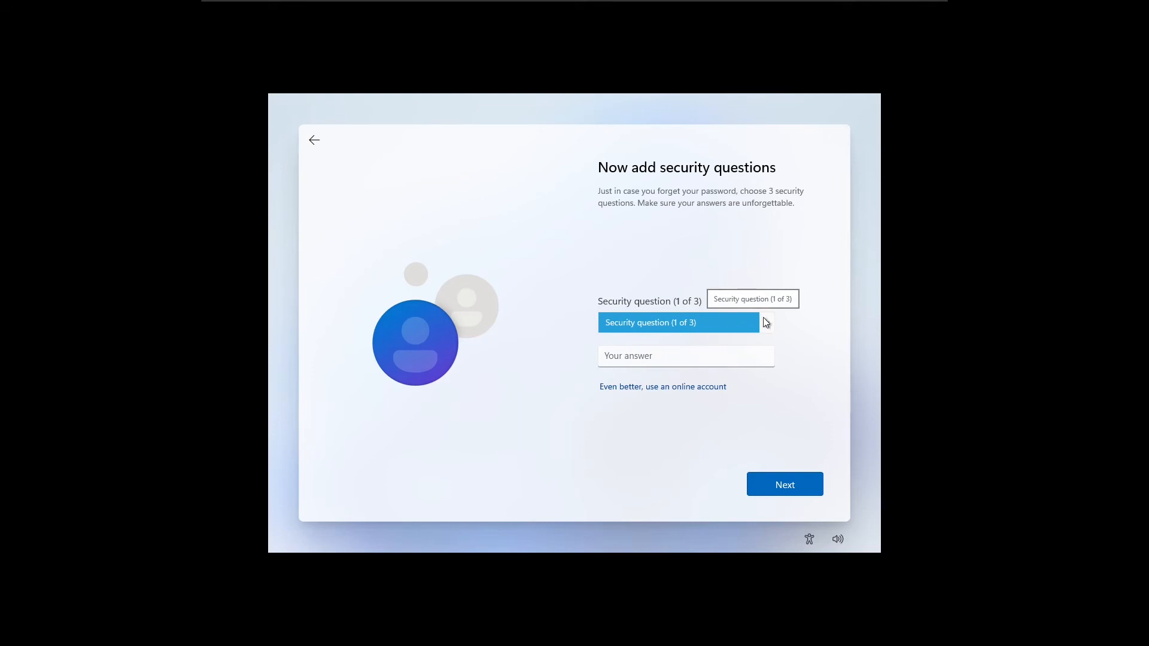
click(679, 323)
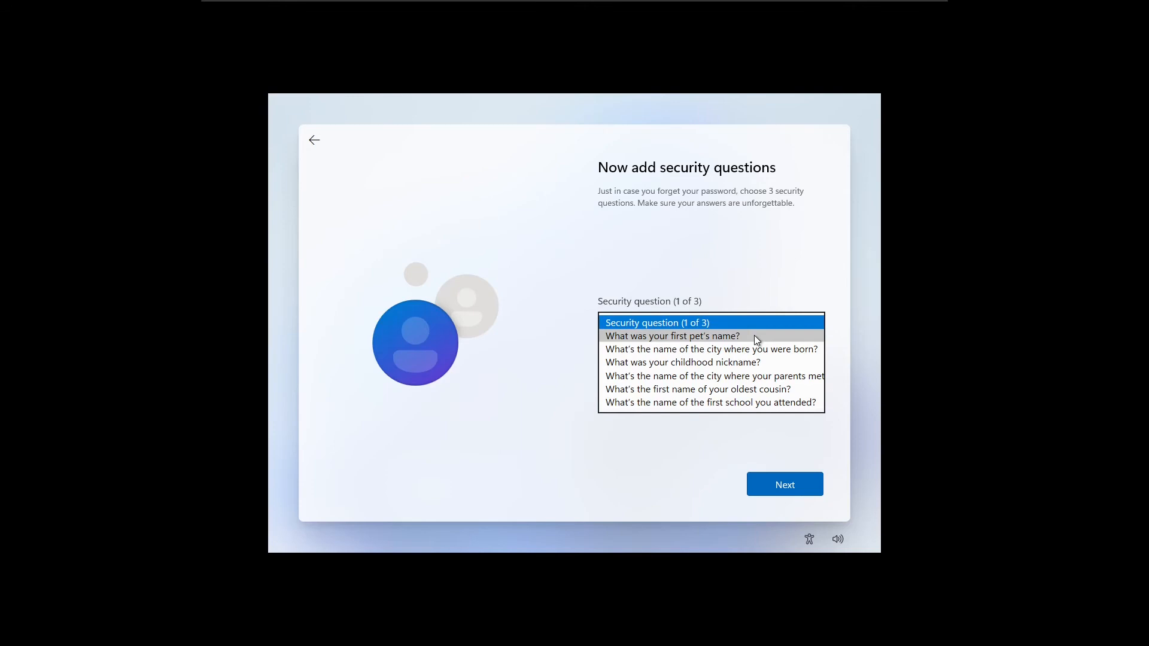
click(673, 335)
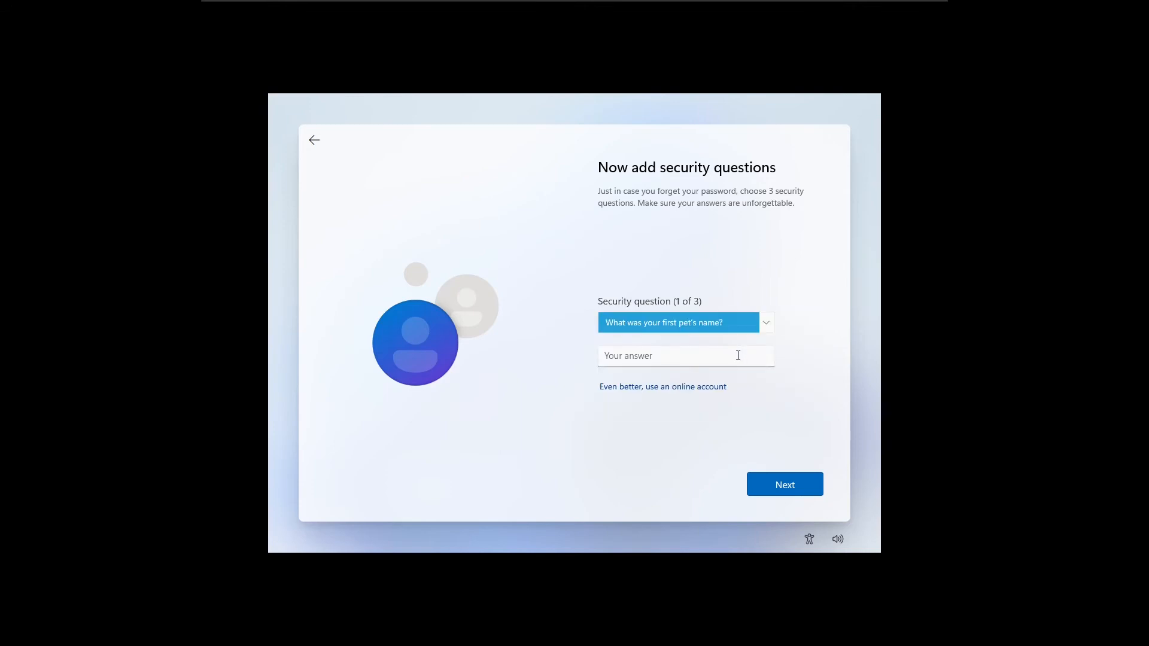
click(685, 355)
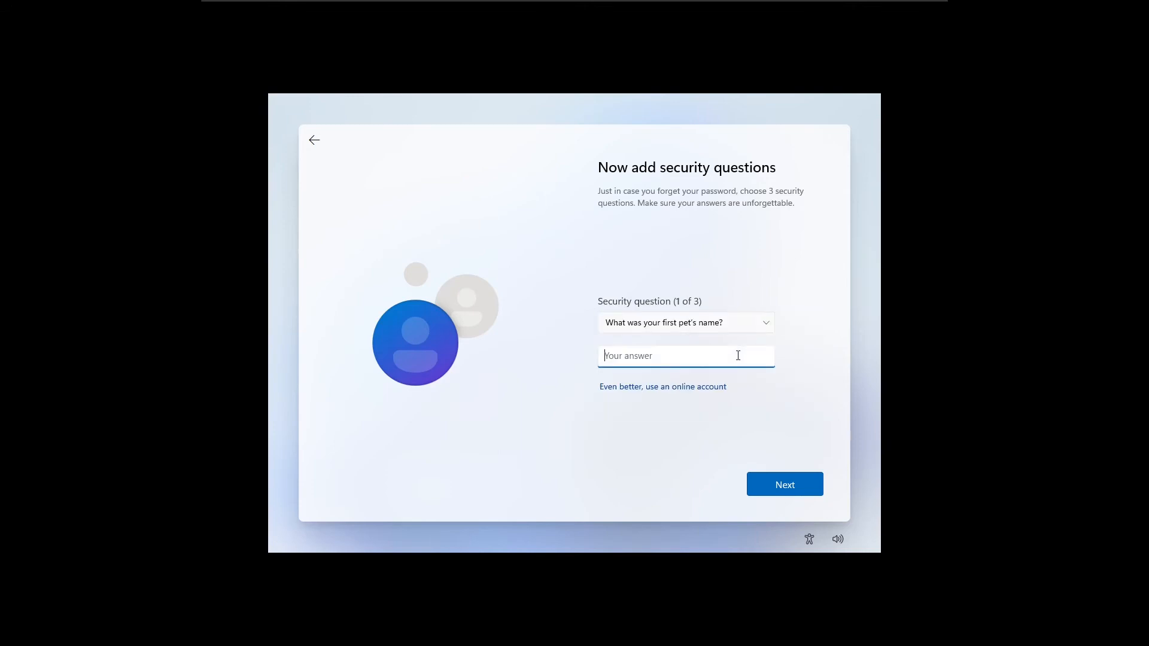
text(ball)
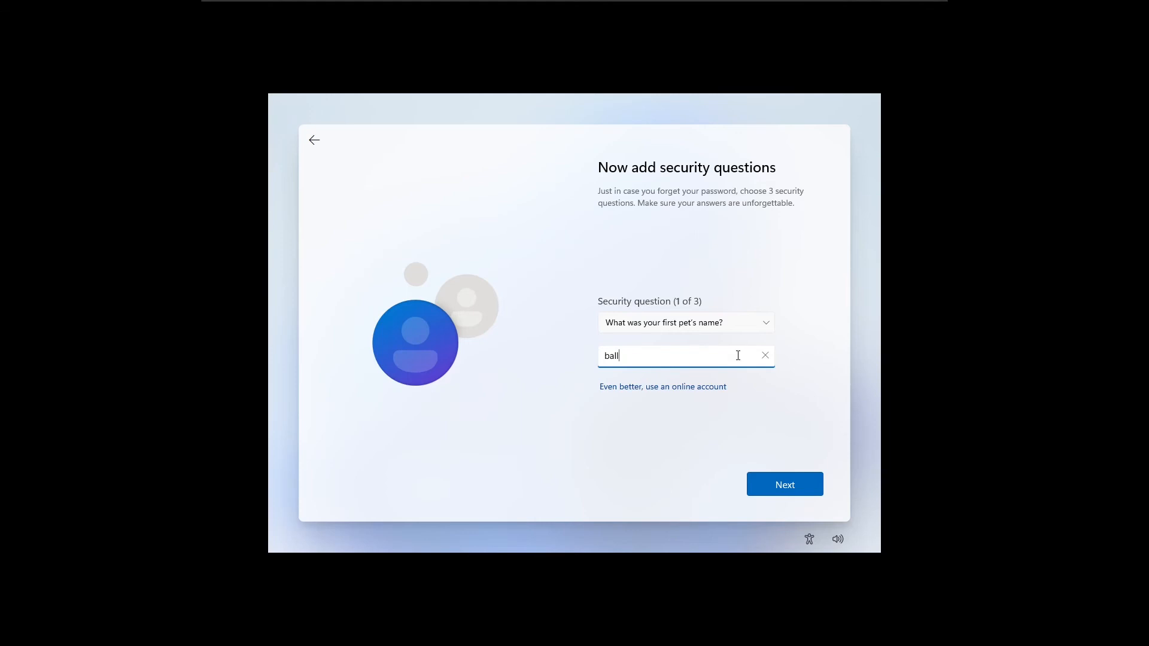
click(764, 356)
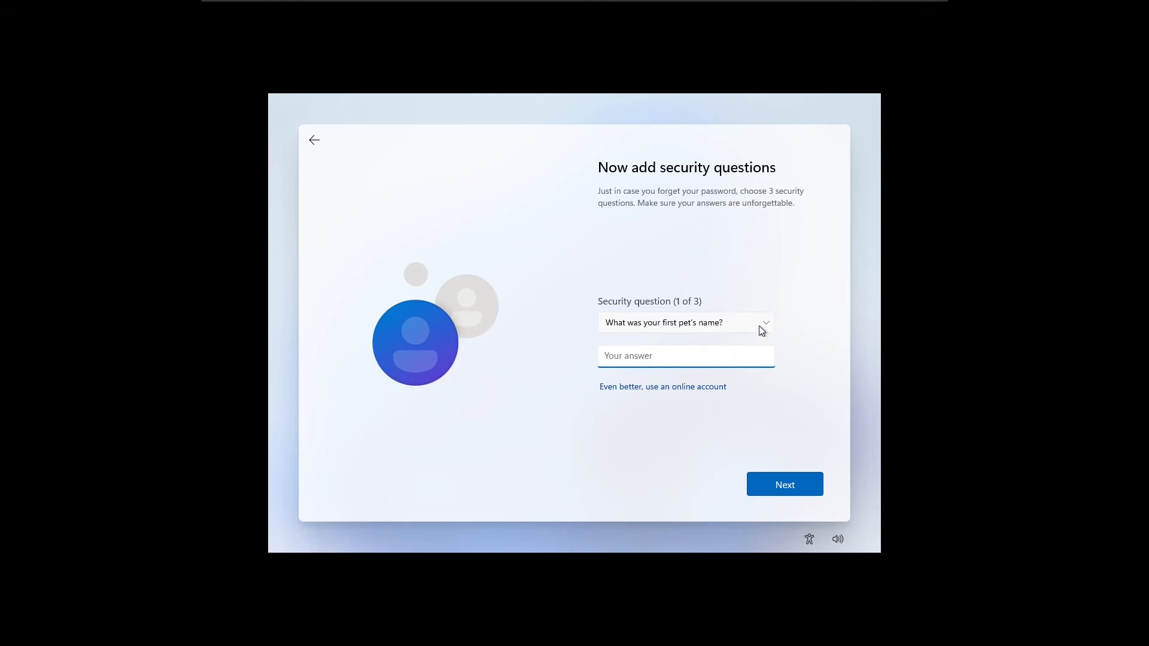
click(684, 323)
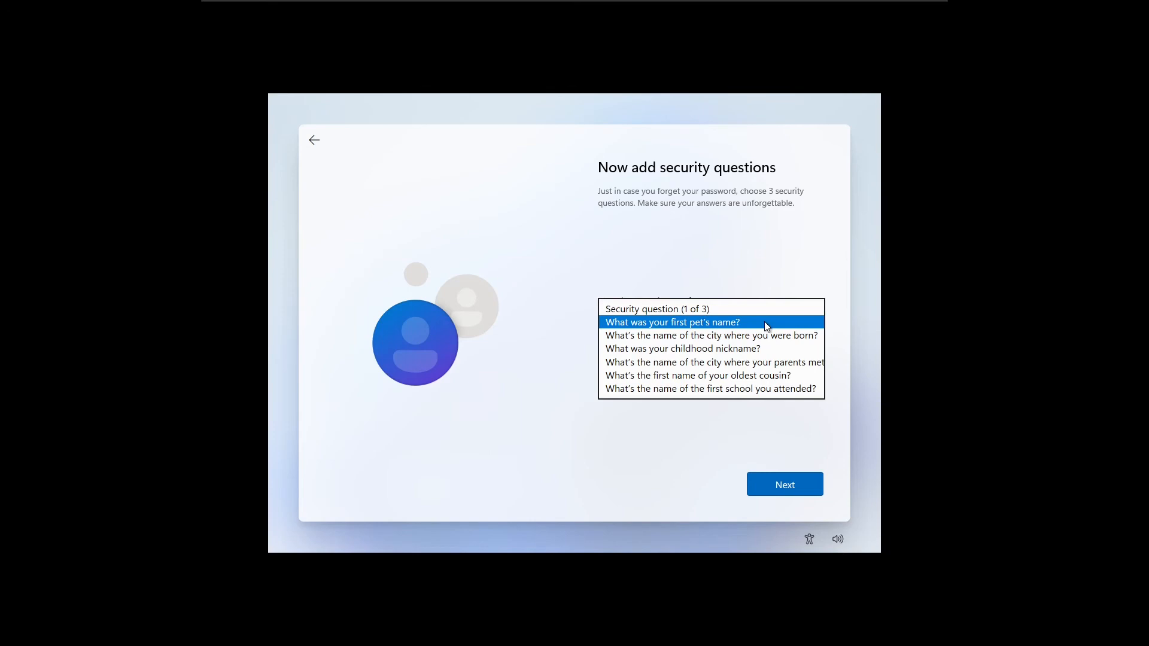
click(671, 322)
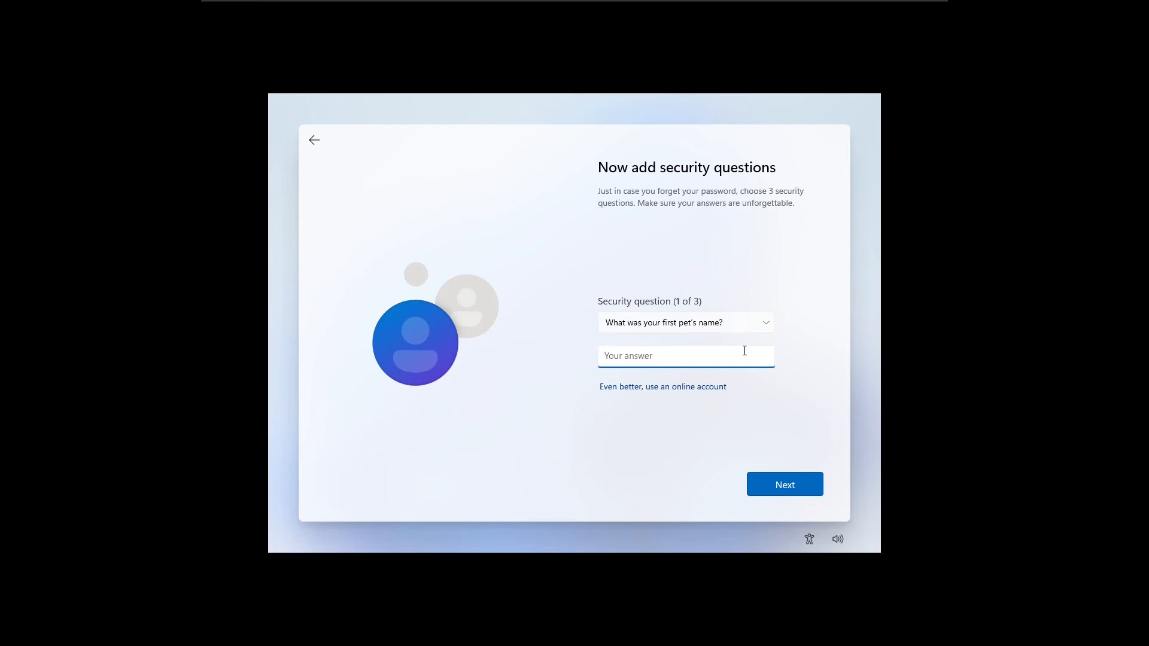
text(tomm)
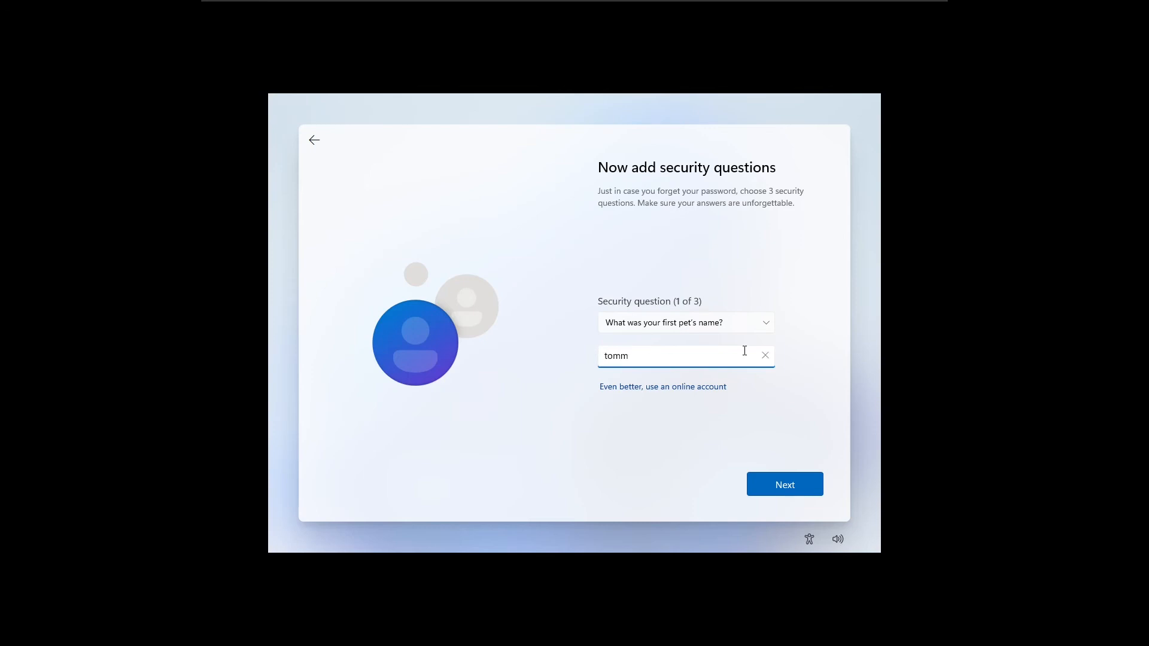
text(y)
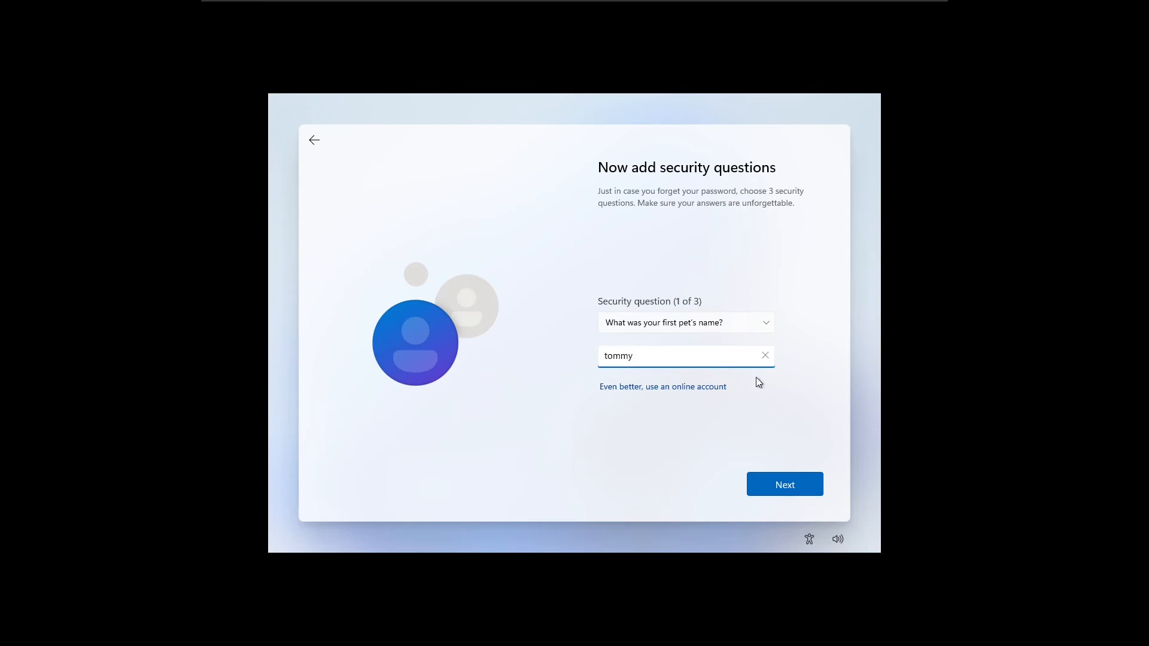
click(785, 484)
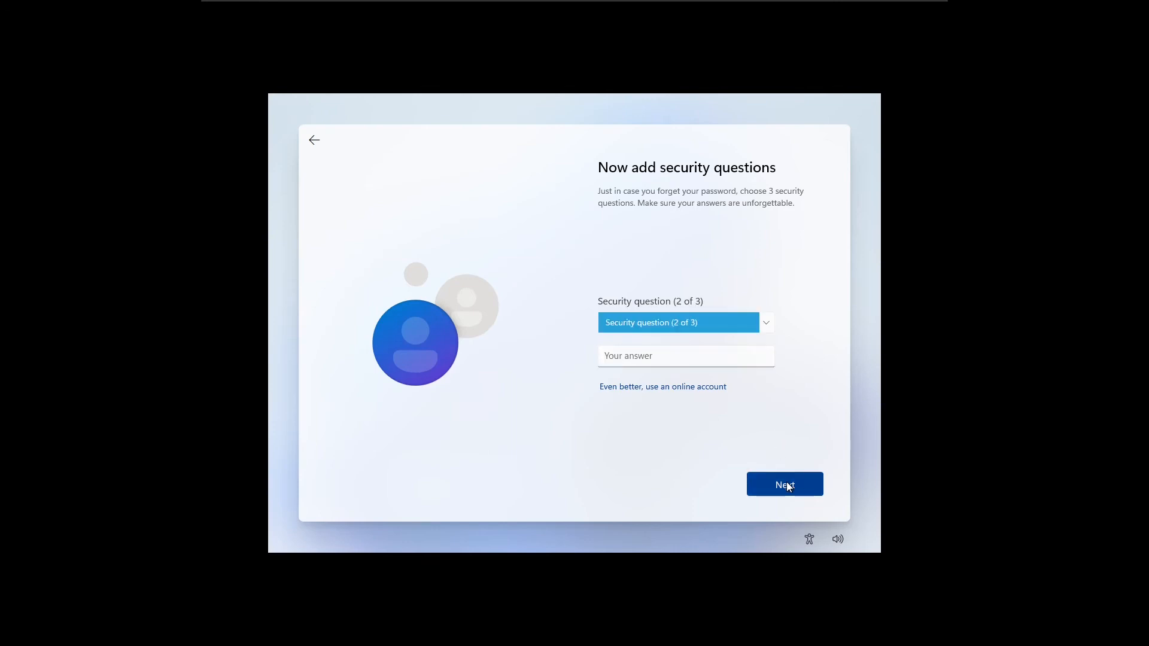
mouse_move(764, 328)
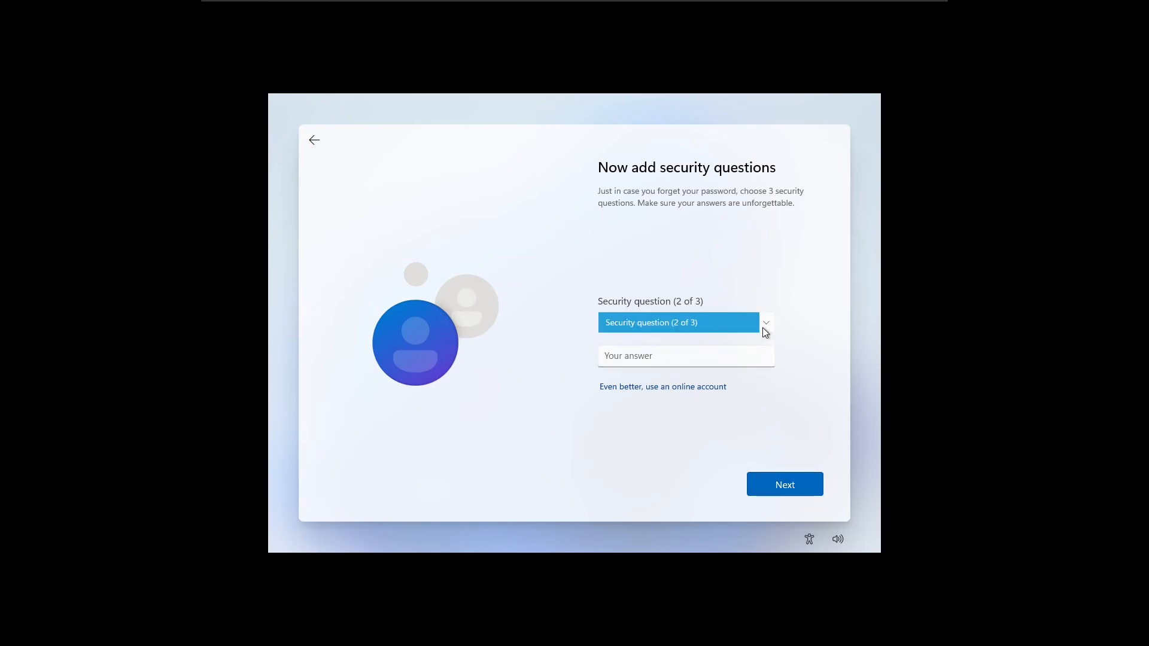
click(765, 322)
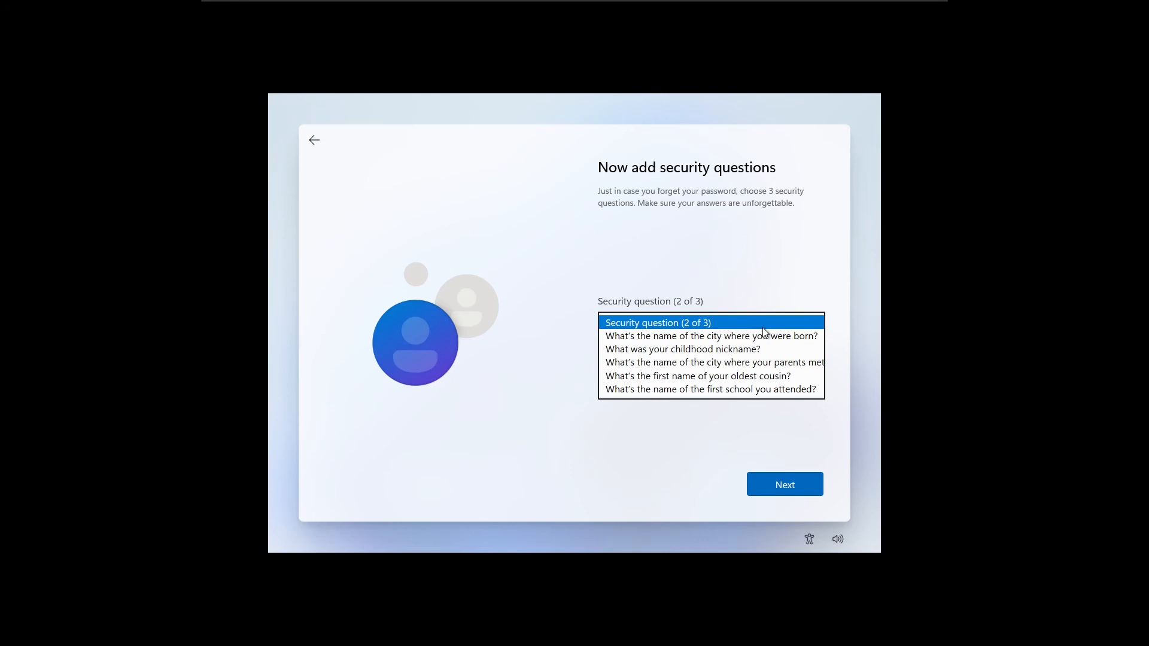
mouse_move(767, 357)
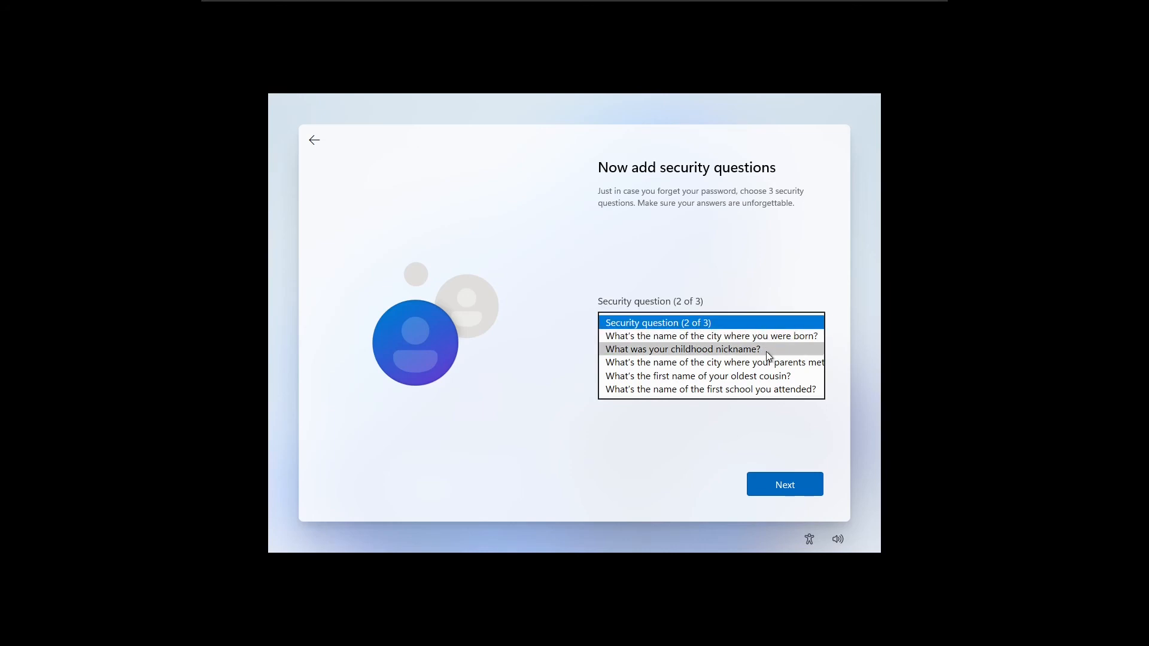
mouse_move(769, 366)
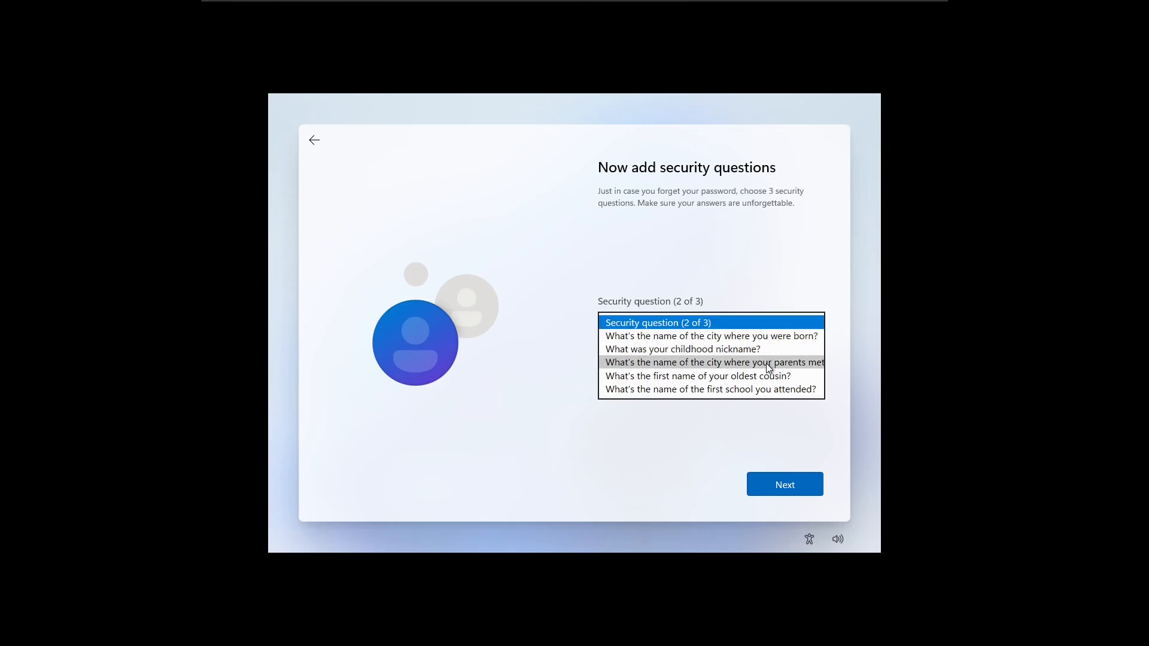
click(697, 375)
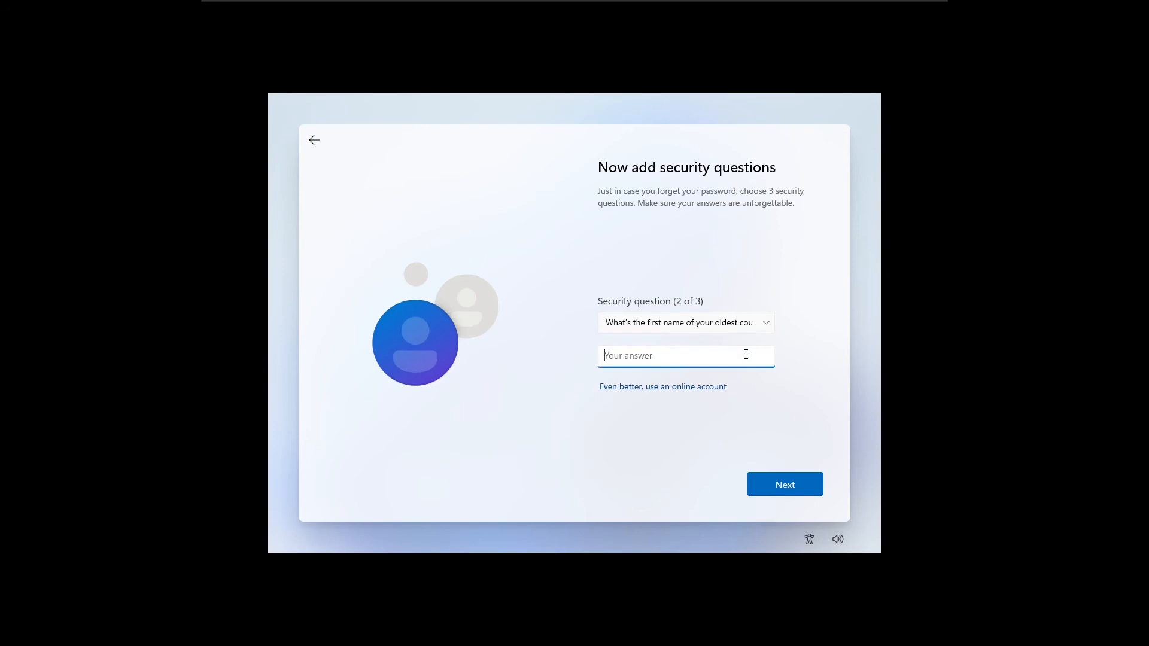
text(tomm)
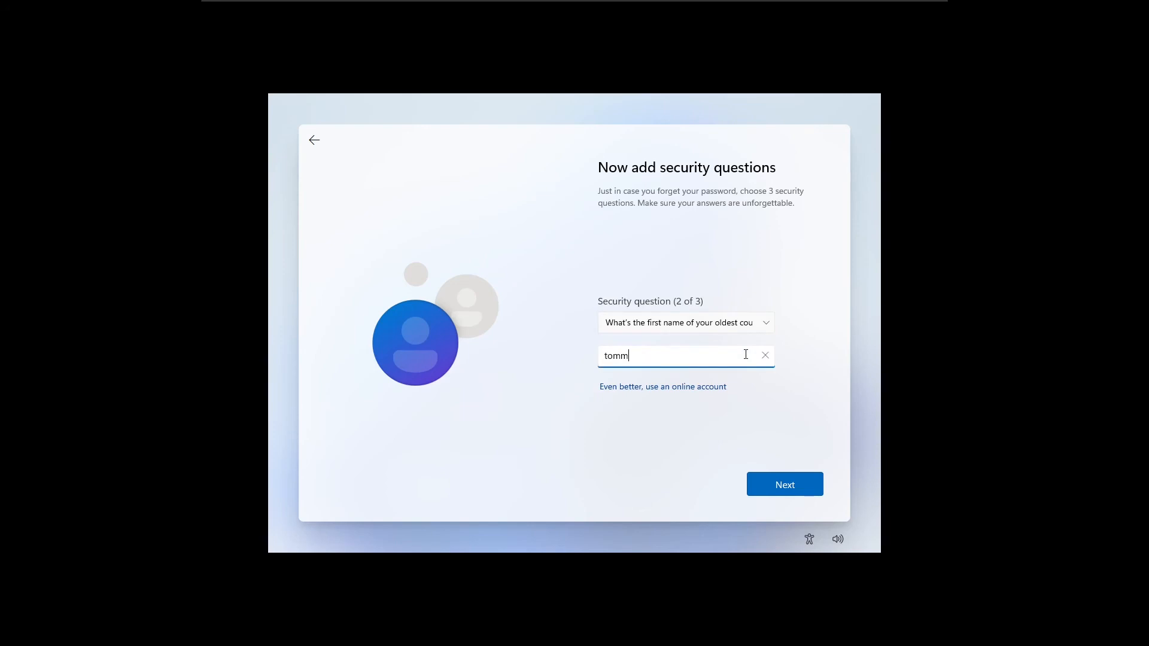
click(785, 484)
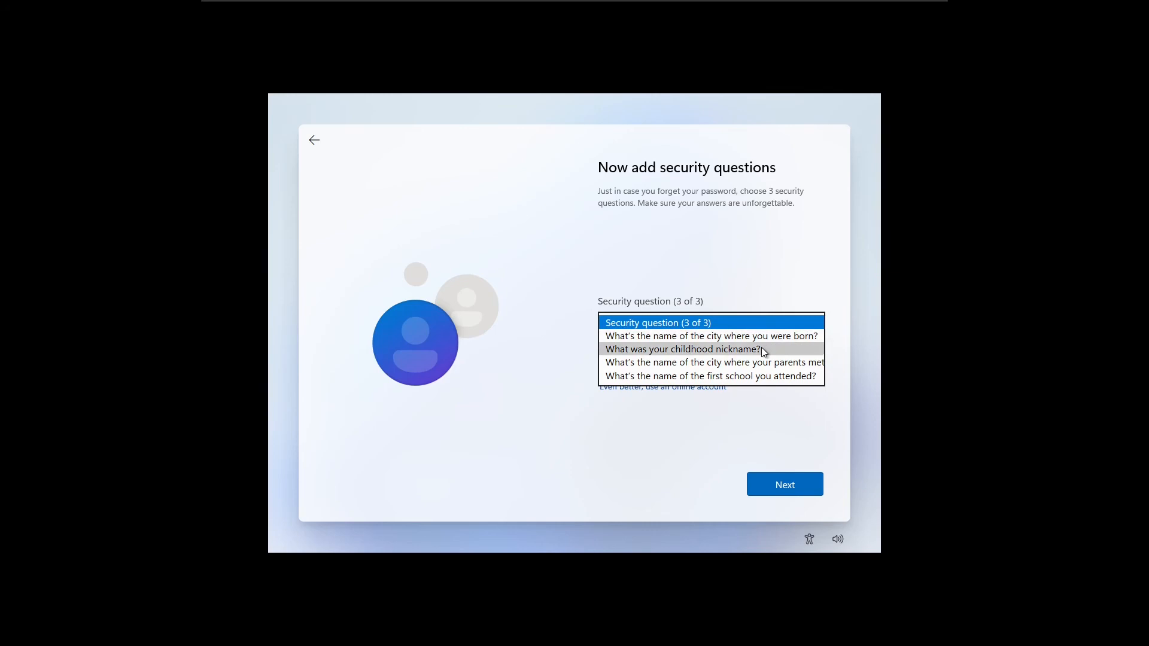
click(694, 349)
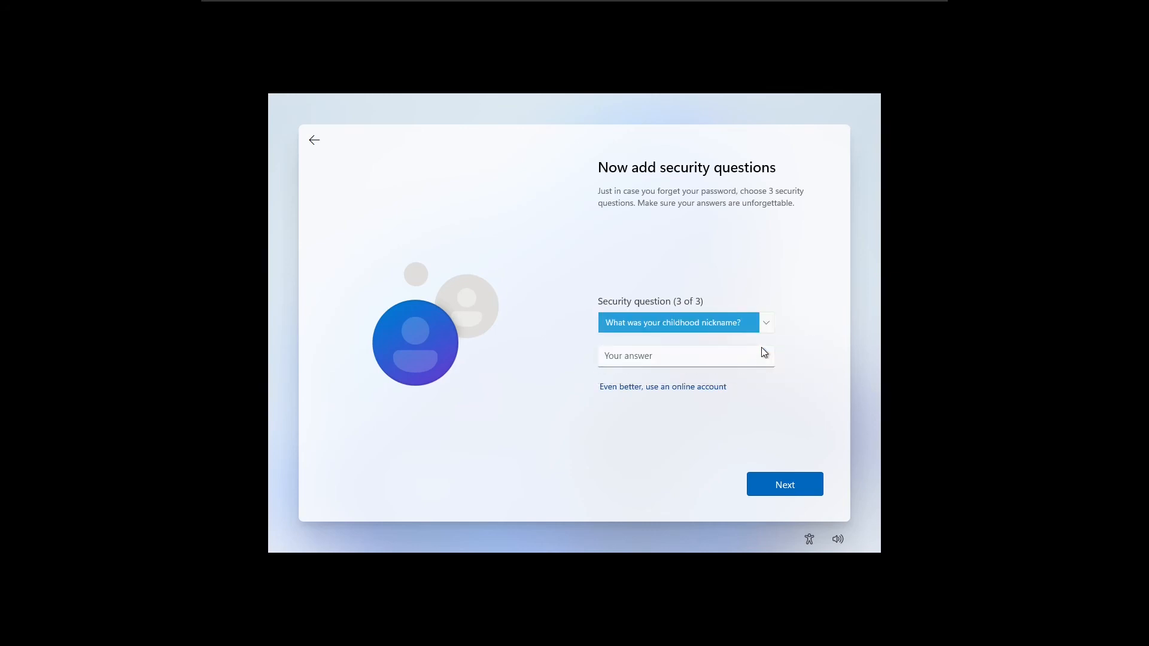
click(686, 356)
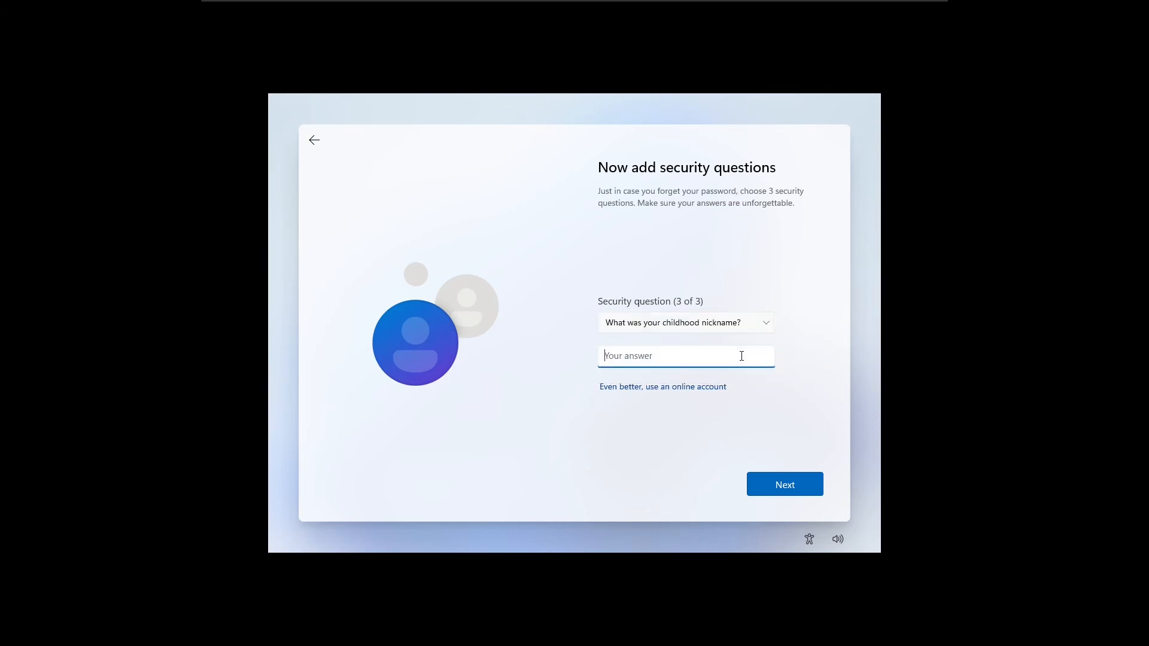
click(785, 484)
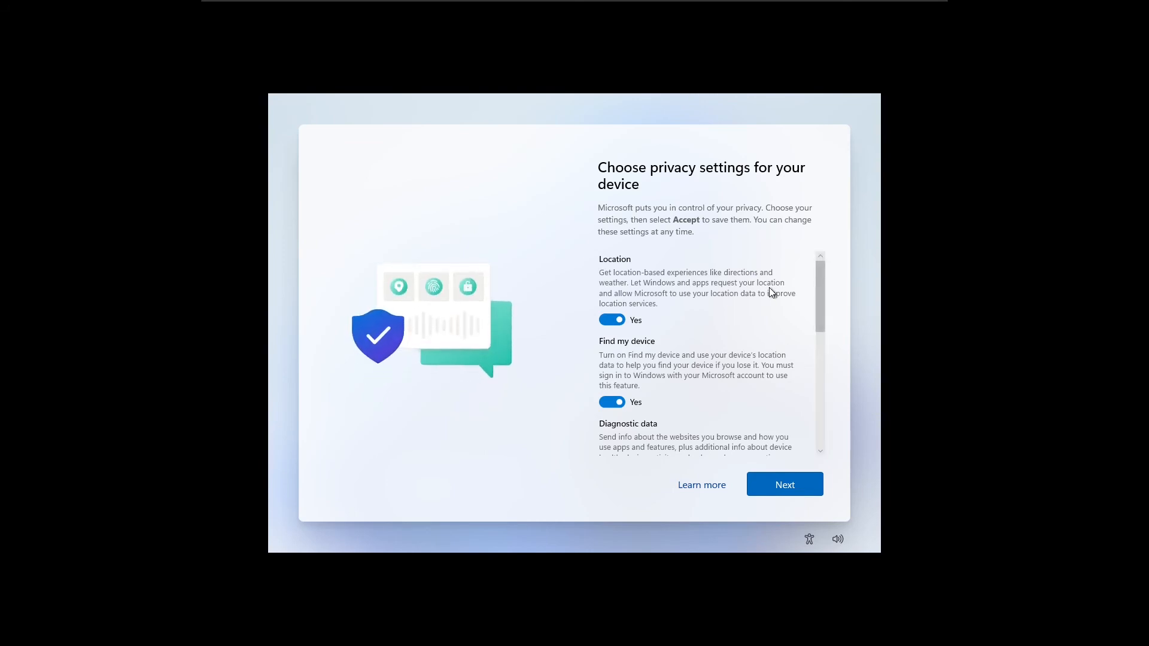
mouse_move(638, 226)
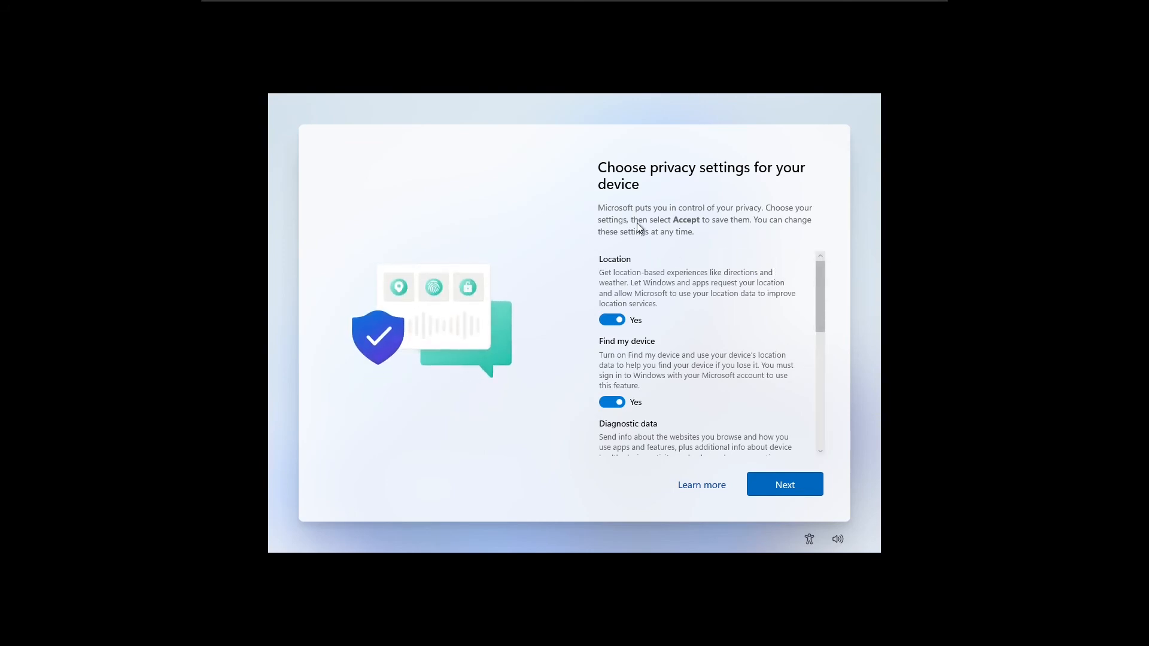
mouse_move(728, 231)
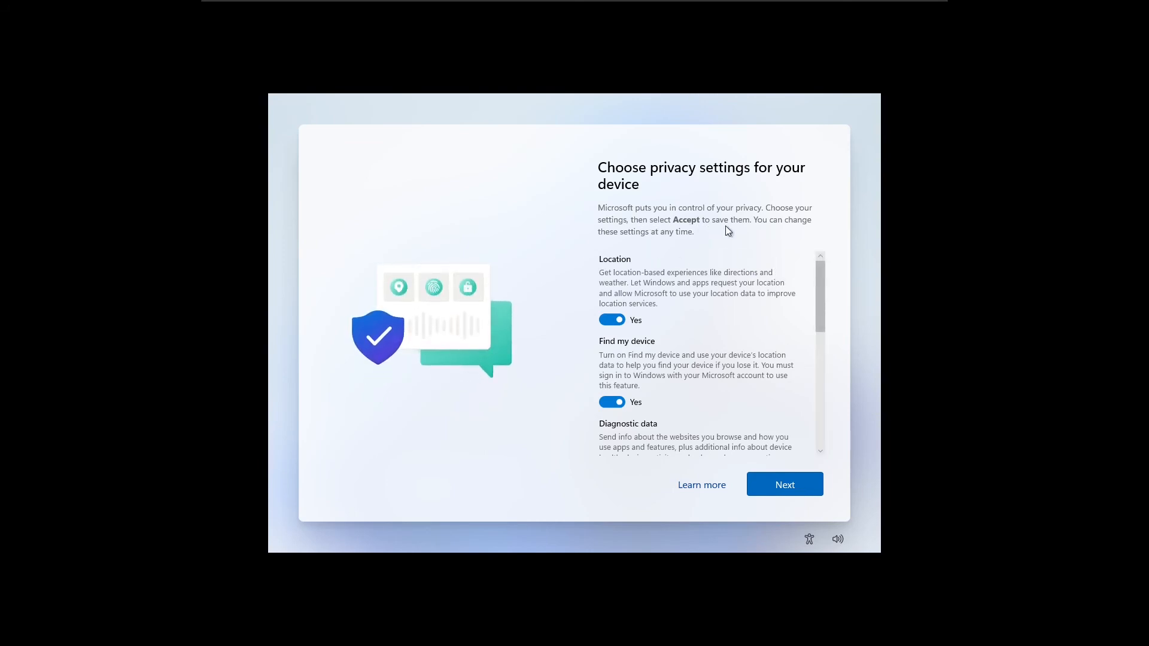
Review the privacy toggles, leave them all on Yes, and accept them
scroll(down, 3)
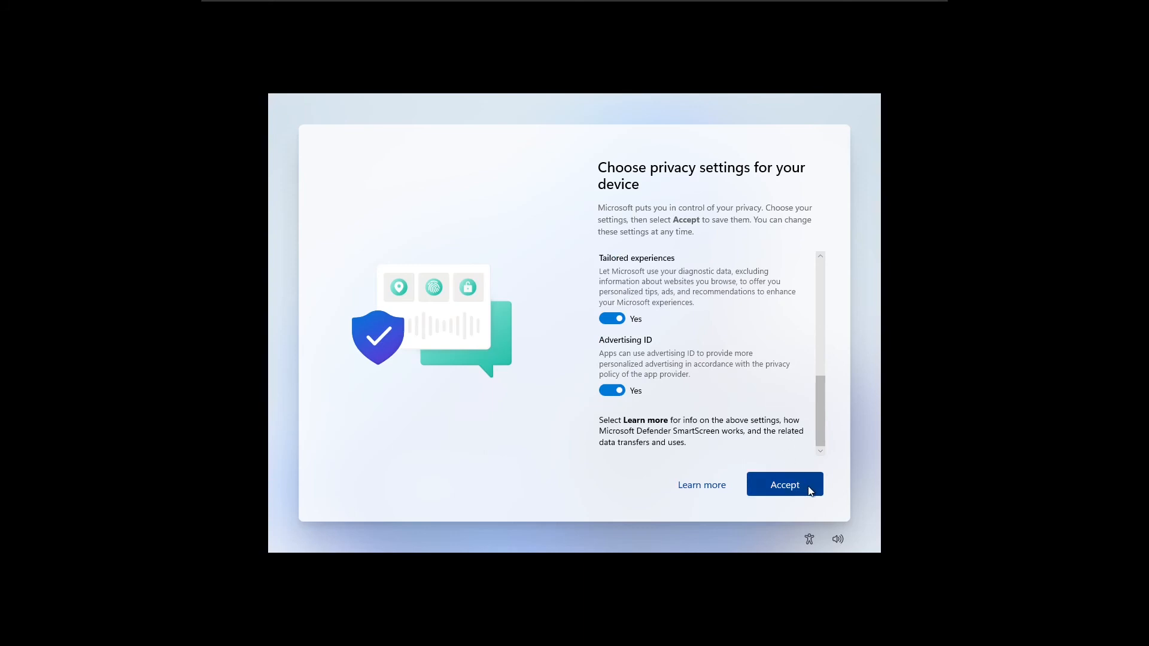
click(785, 484)
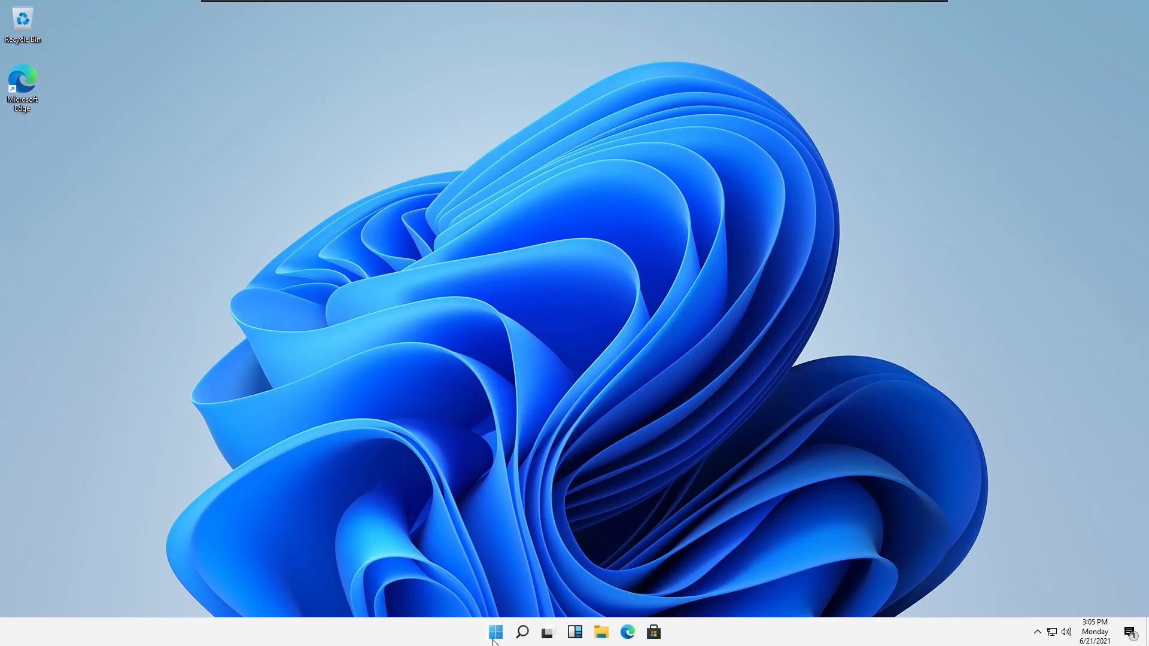
Once the desktop is running, open Start to begin checking the account in Settings
click(495, 631)
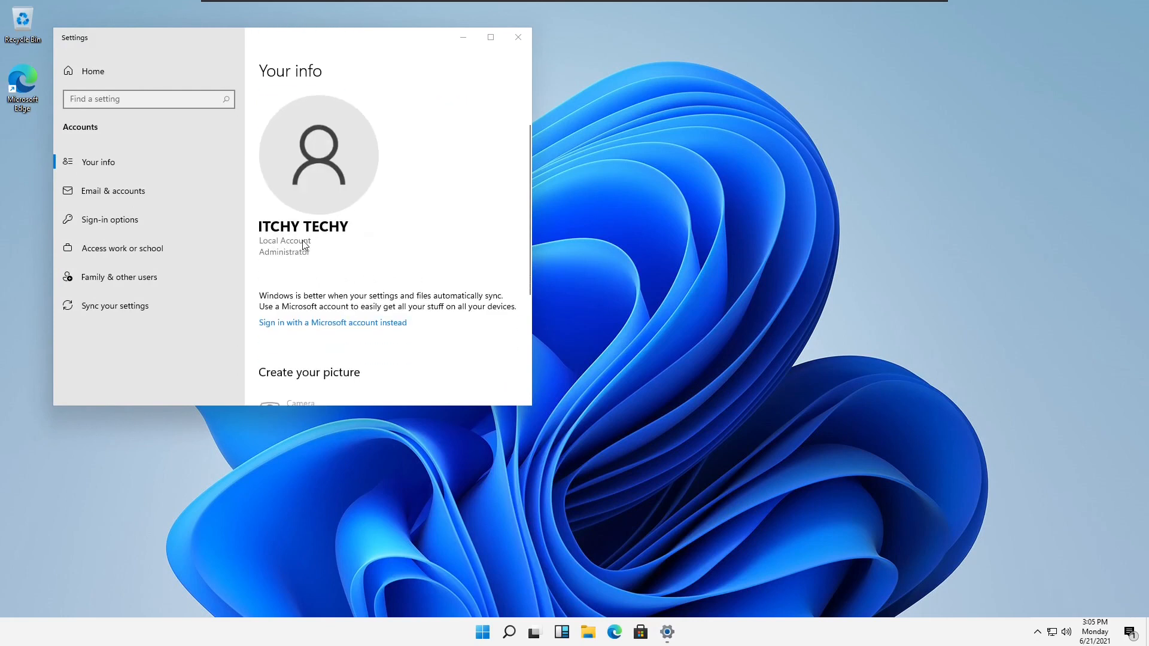
mouse_move(320, 258)
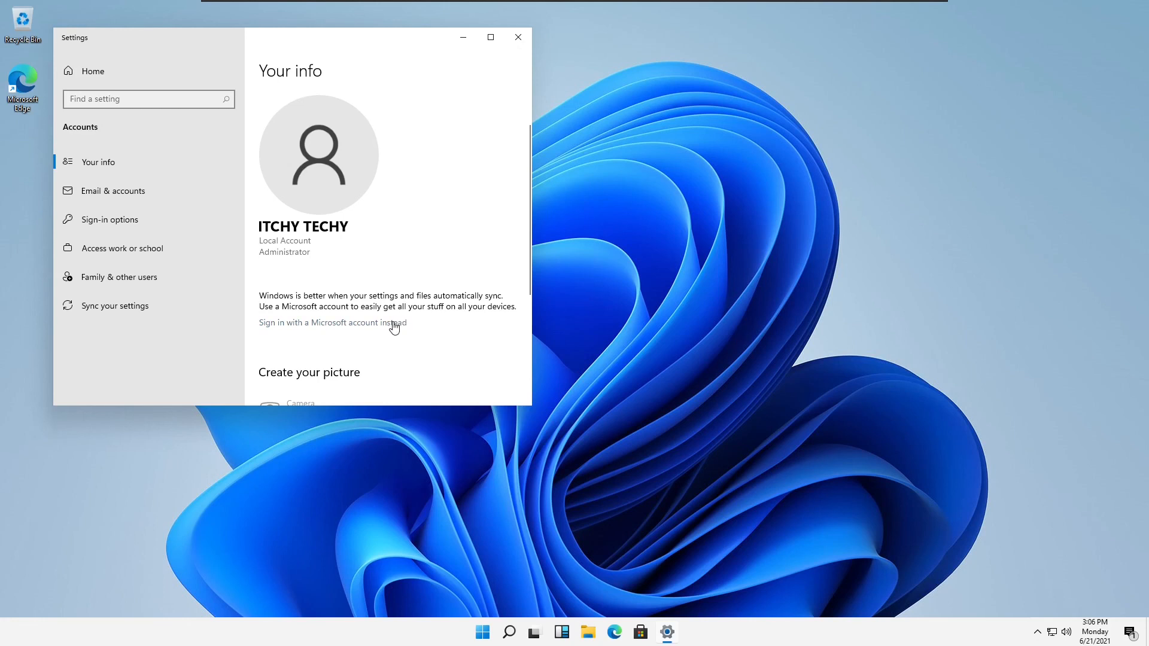
mouse_move(393, 330)
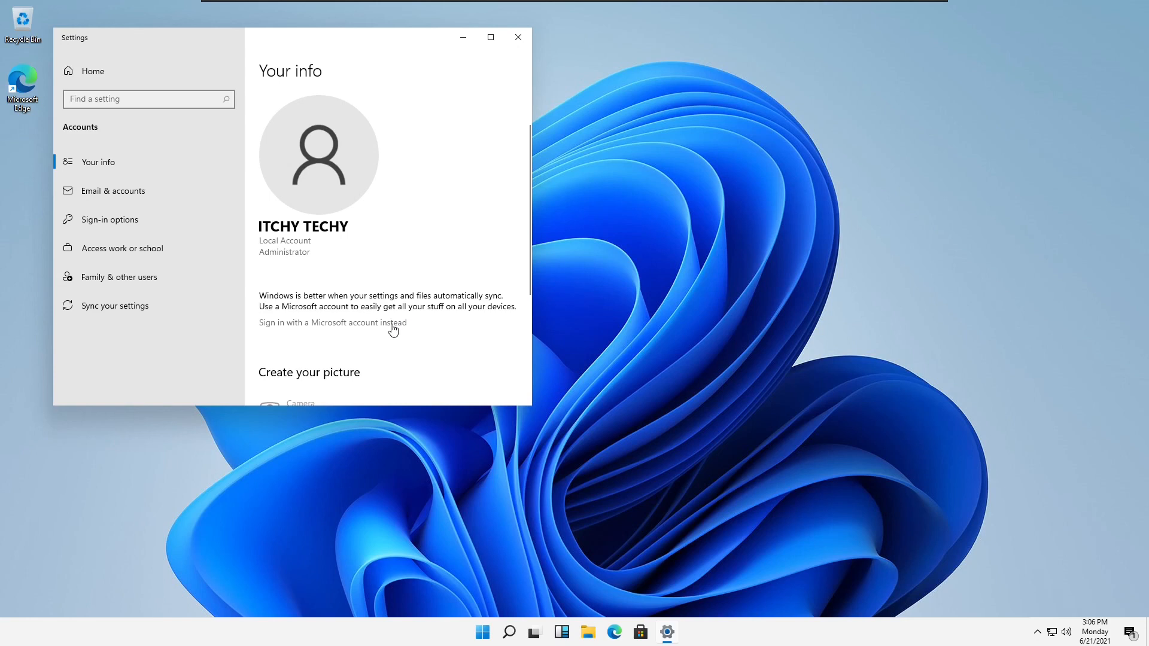
Verify Your info shows Local Account, Administrator, then close Settings back to the desktop
scroll(down, 3)
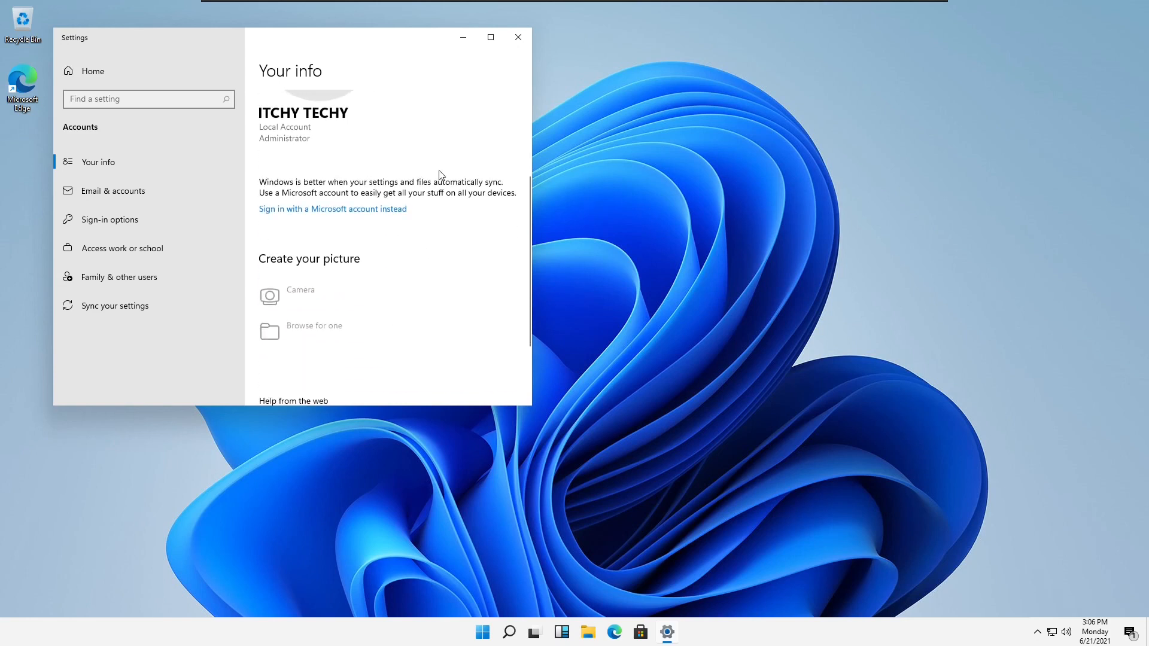
click(517, 37)
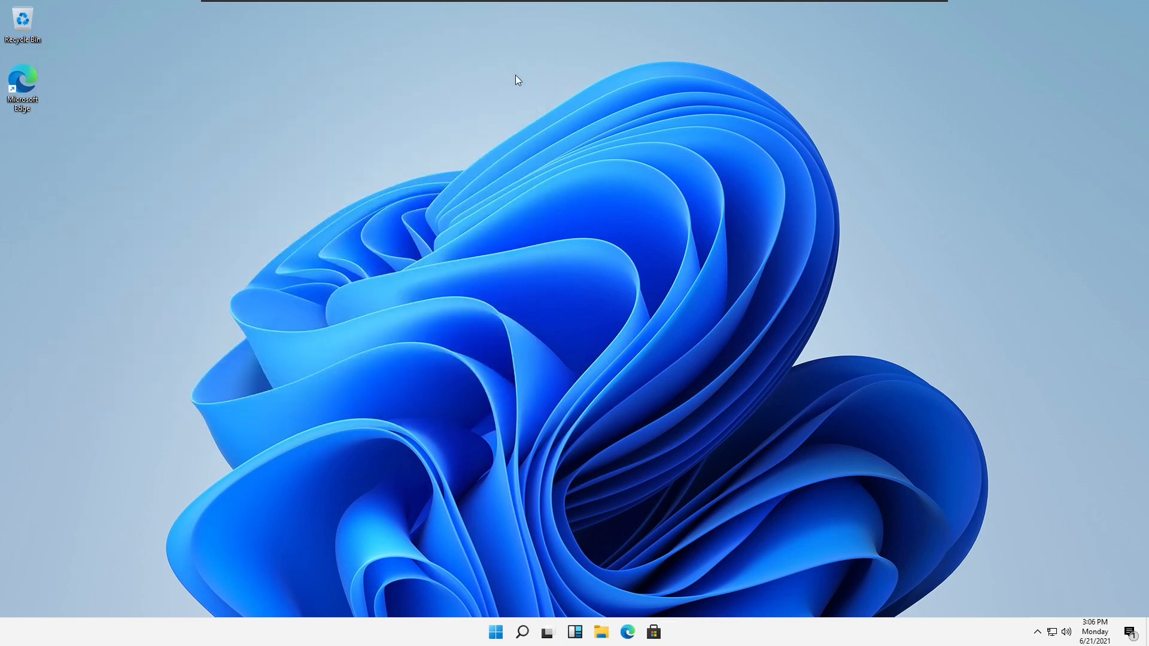
mouse_move(541, 229)
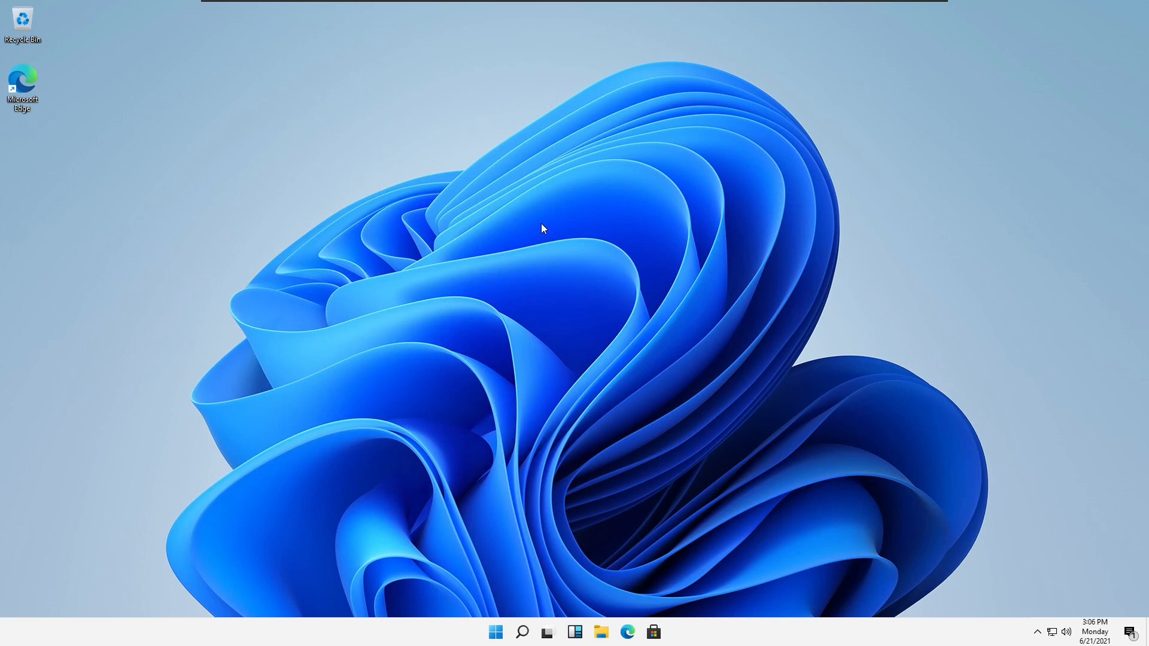